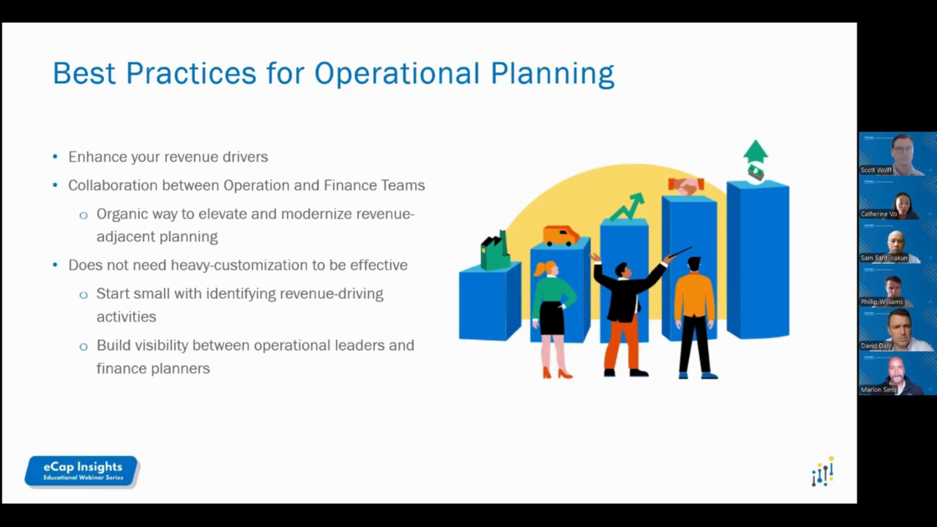
Advance past the operational planning slide to the shared Workday sales budget dashboard.
{"action": "key", "text": "right"}
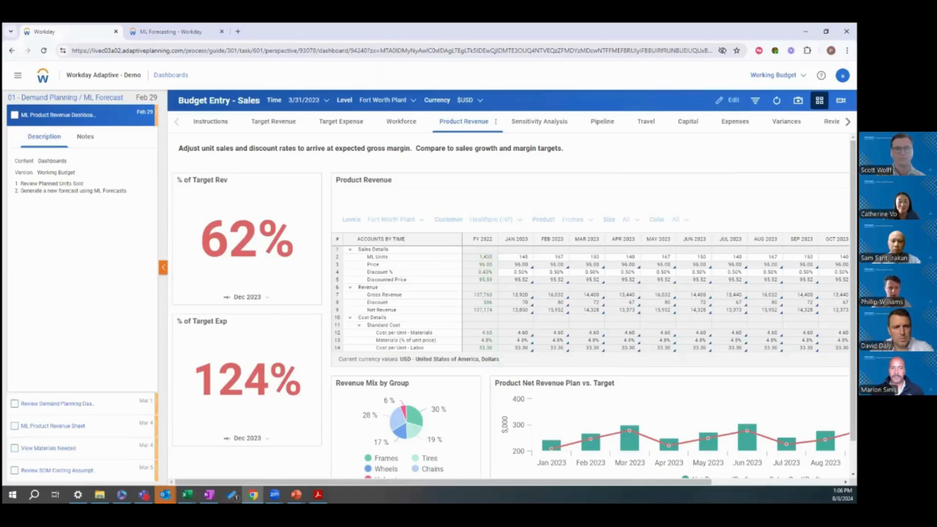
{"action": "mouse_move", "coordinate": [708, 176]}
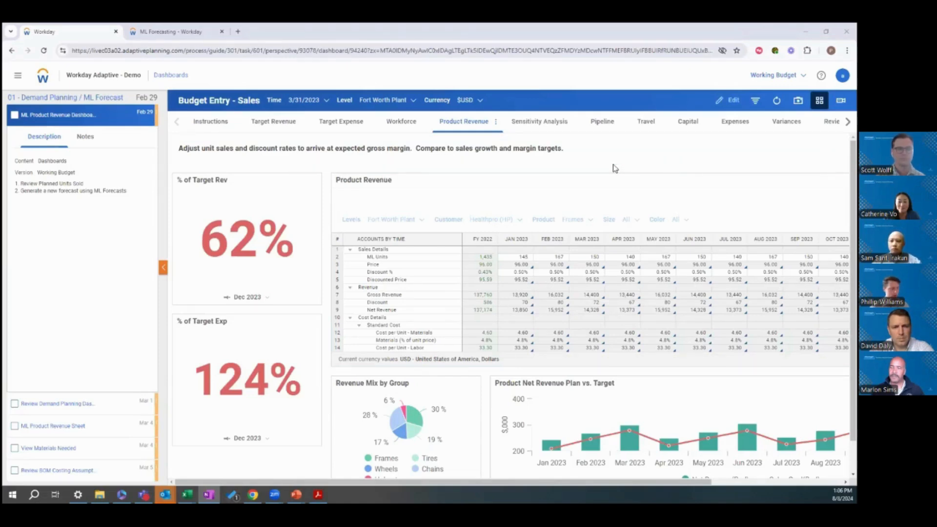
{"action": "mouse_move", "coordinate": [610, 182]}
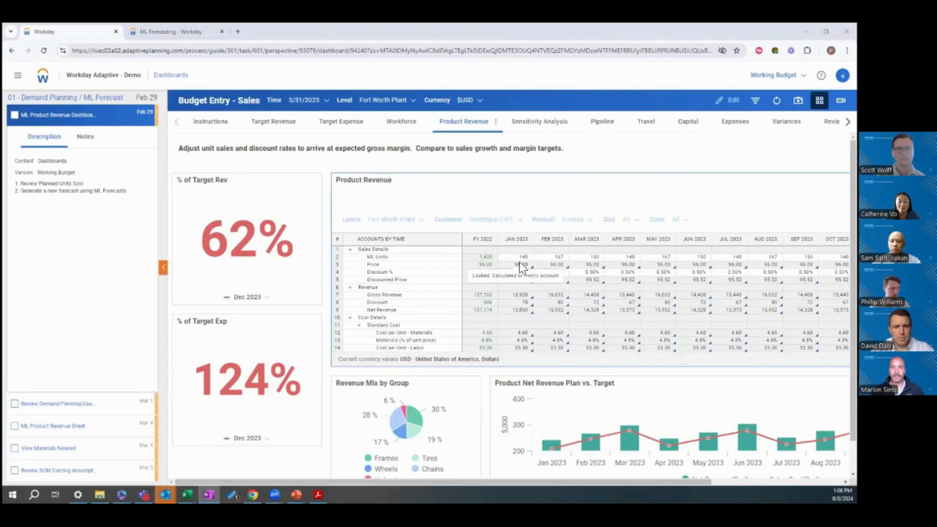
{"action": "mouse_move", "coordinate": [407, 254]}
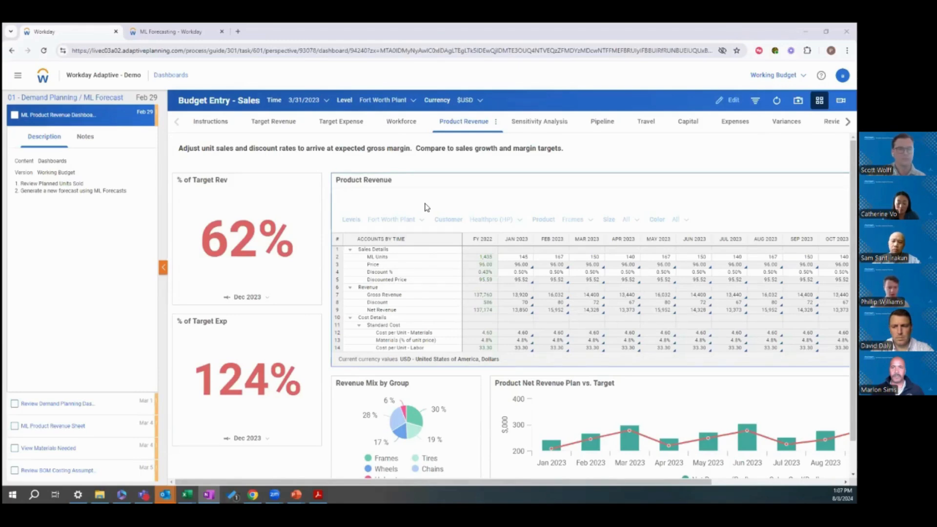
{"action": "mouse_move", "coordinate": [550, 192]}
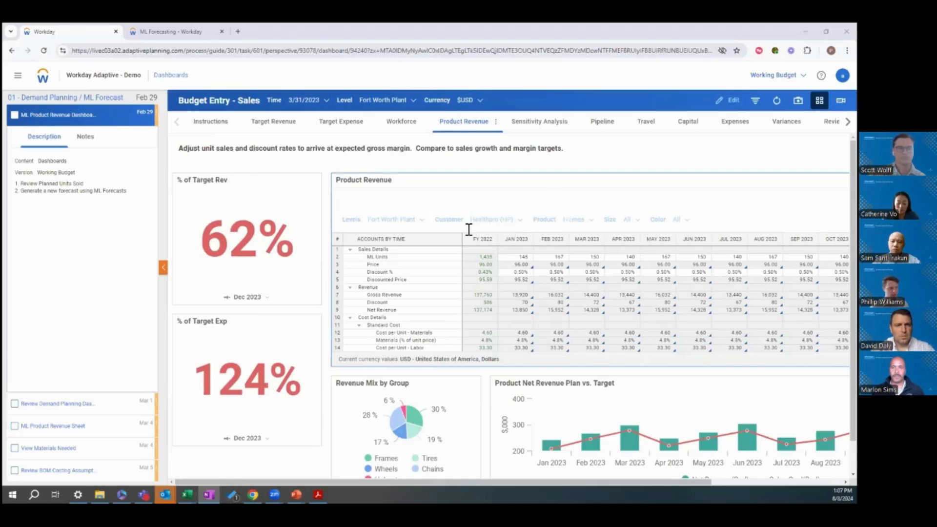
{"action": "mouse_move", "coordinate": [487, 221]}
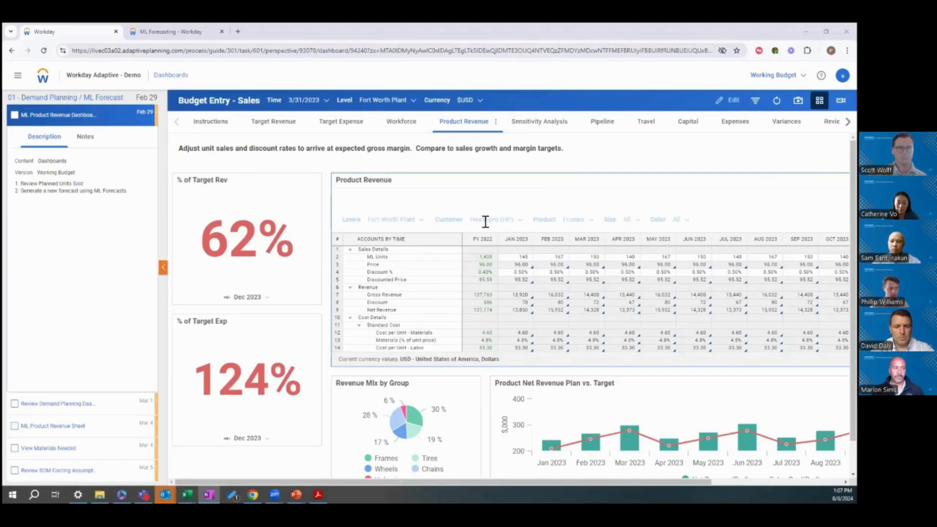
{"action": "mouse_move", "coordinate": [572, 220]}
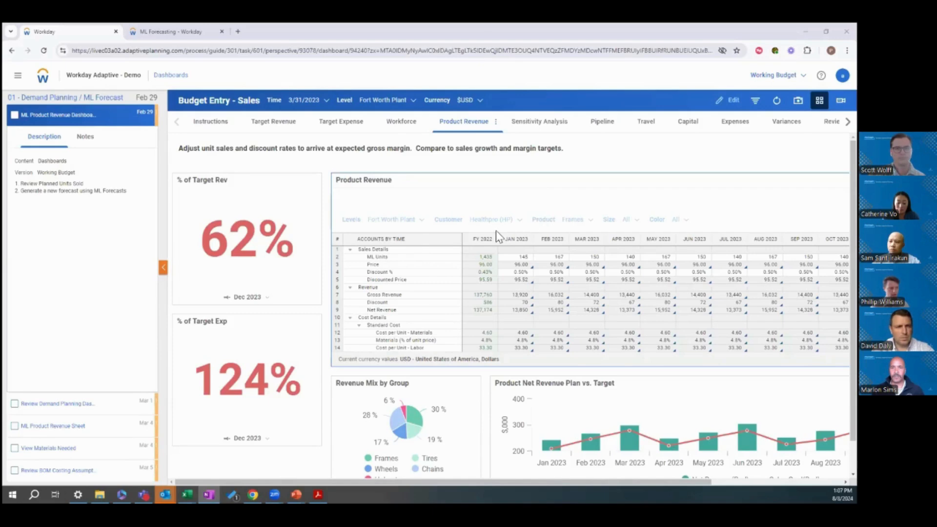
{"action": "mouse_move", "coordinate": [490, 226]}
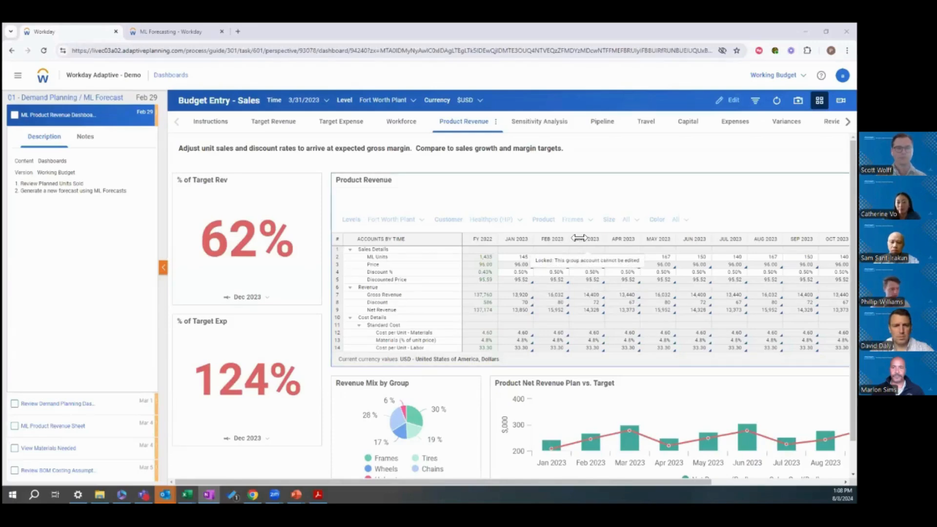
{"action": "mouse_move", "coordinate": [388, 208]}
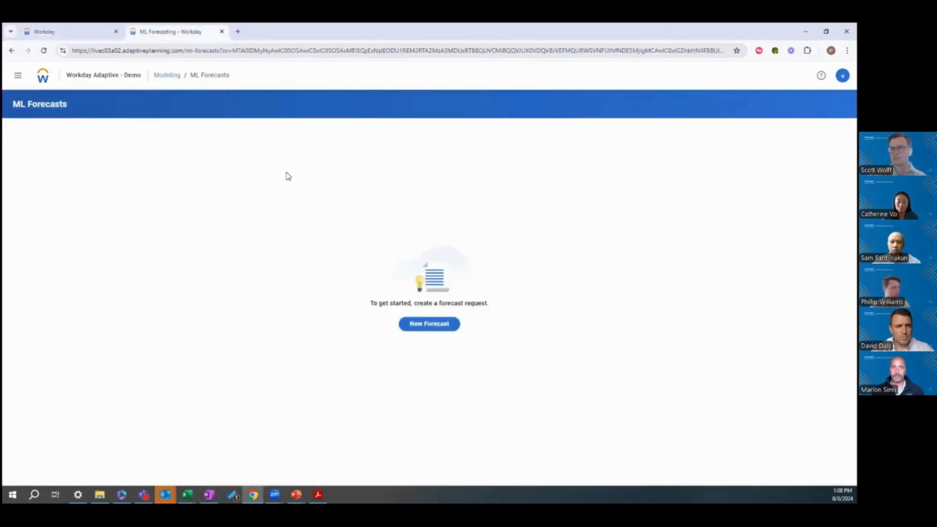
{"action": "mouse_move", "coordinate": [84, 110]}
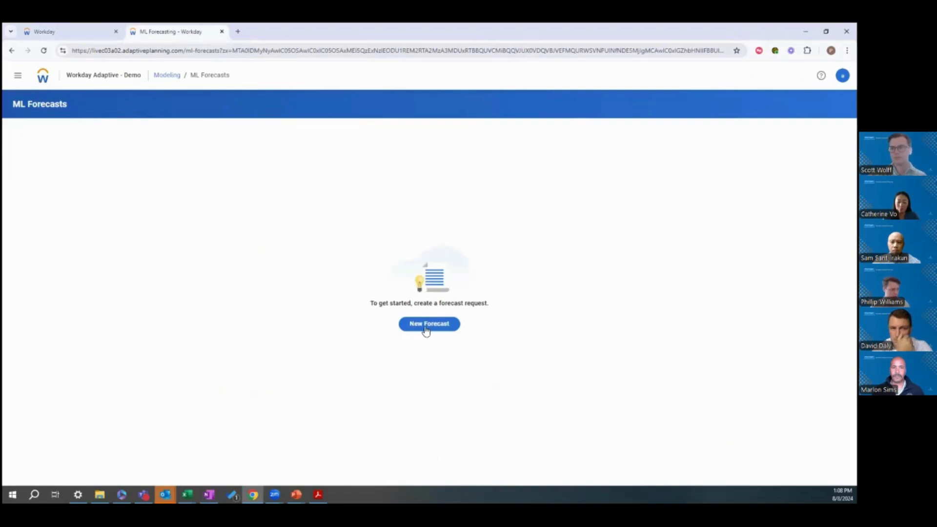
Start a new forecast request with Forecast as plan version and bring up the forecast sheet choices.
{"action": "left_click", "coordinate": [429, 323]}
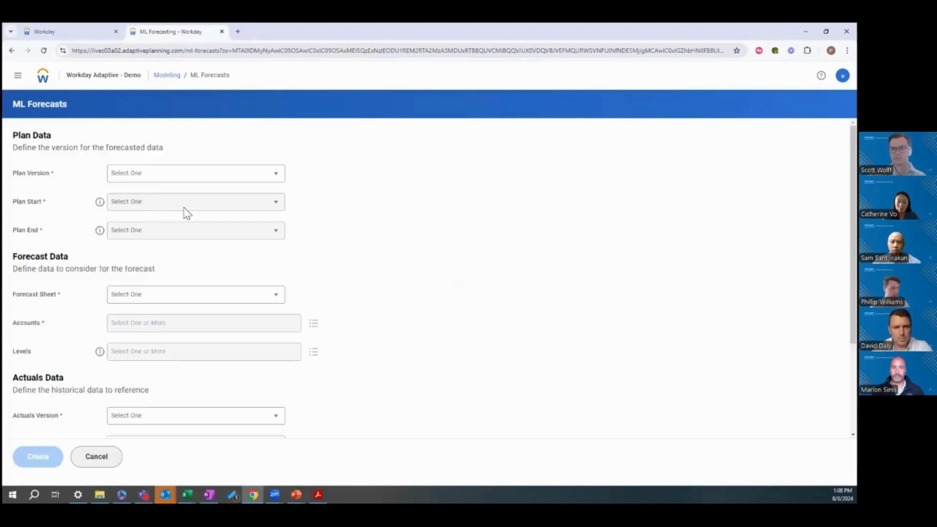
{"action": "mouse_move", "coordinate": [255, 247]}
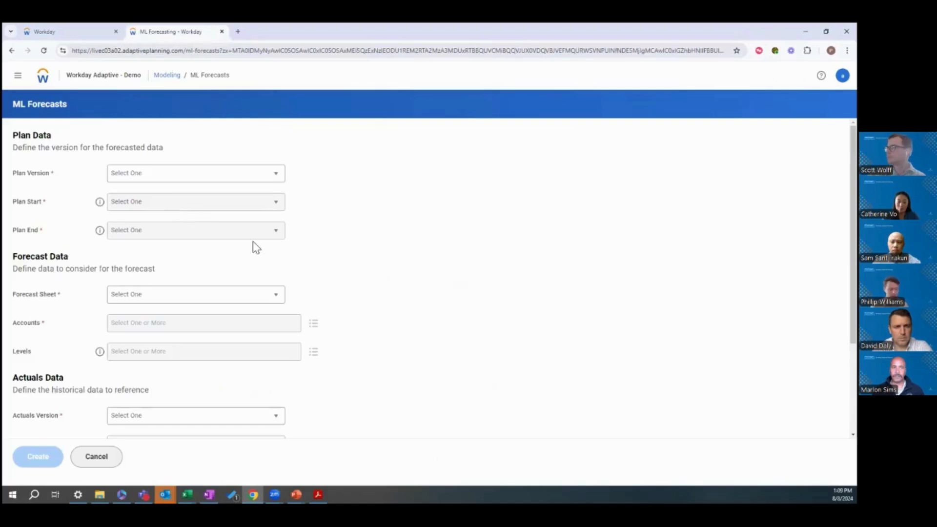
{"action": "mouse_move", "coordinate": [295, 273]}
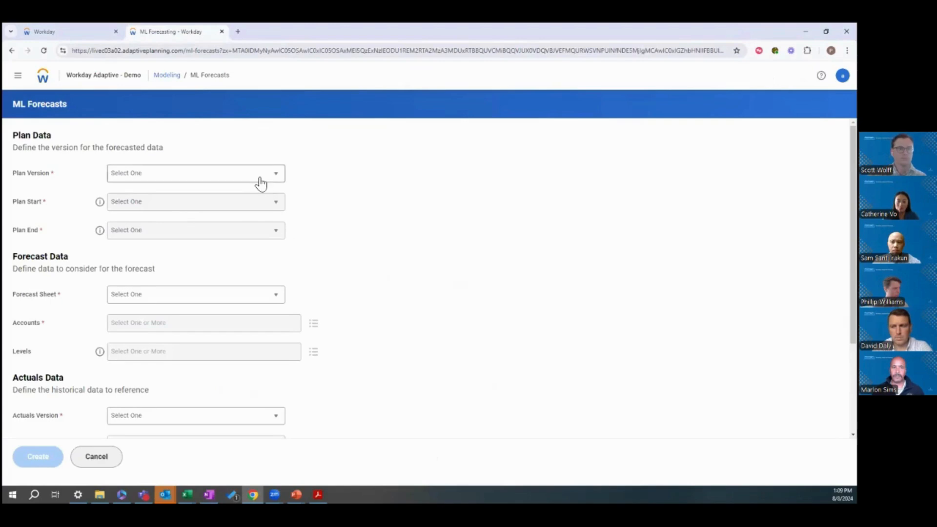
{"action": "left_click", "coordinate": [194, 173]}
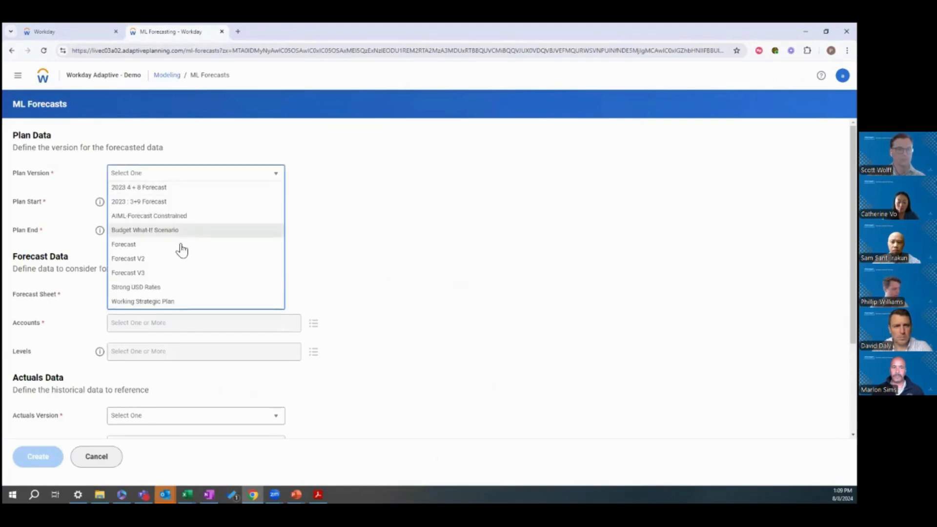
{"action": "left_click", "coordinate": [123, 244]}
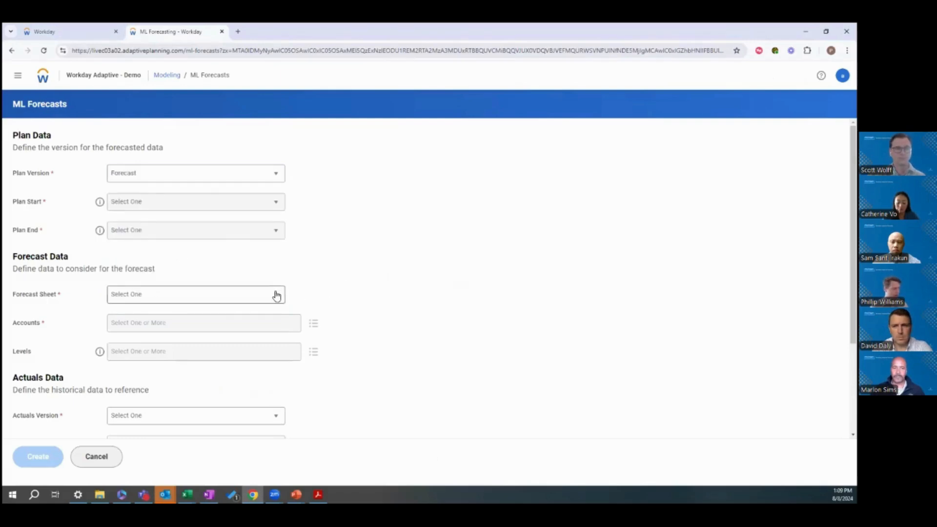
{"action": "left_click", "coordinate": [195, 293]}
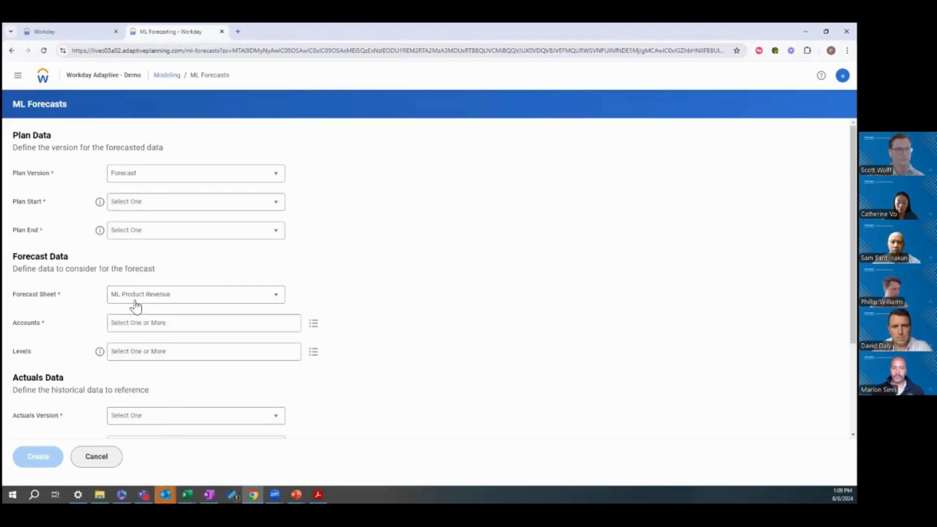
{"action": "mouse_move", "coordinate": [314, 326]}
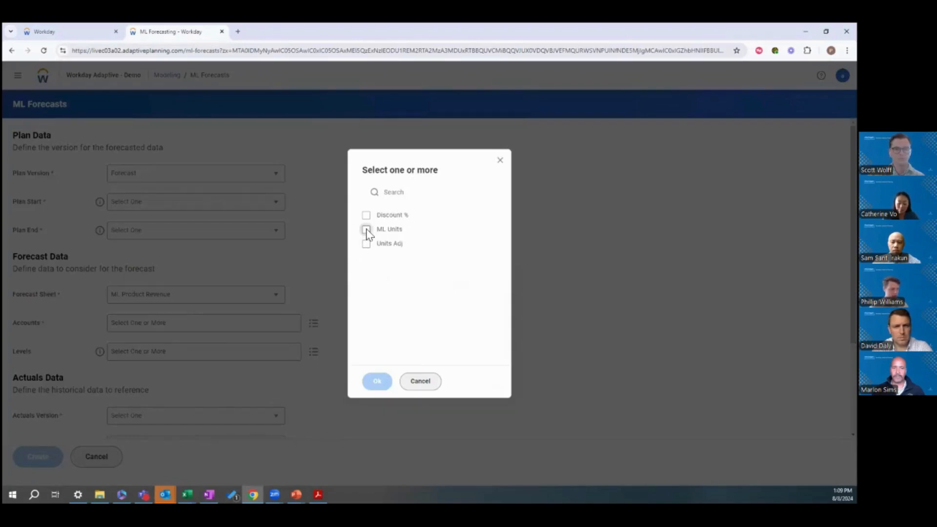
Select ML Units as the forecast account and Fort Worth Plant as the level.
{"action": "left_click", "coordinate": [378, 382]}
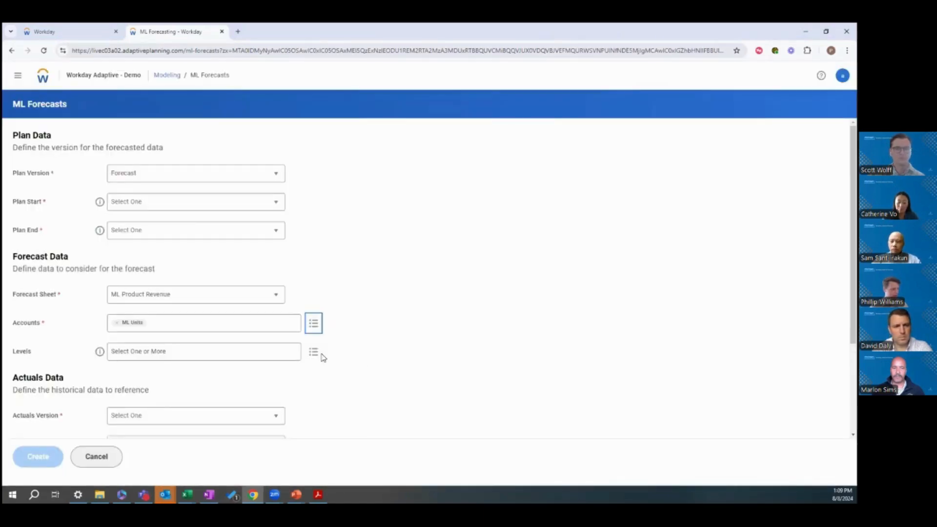
{"action": "left_click", "coordinate": [314, 351]}
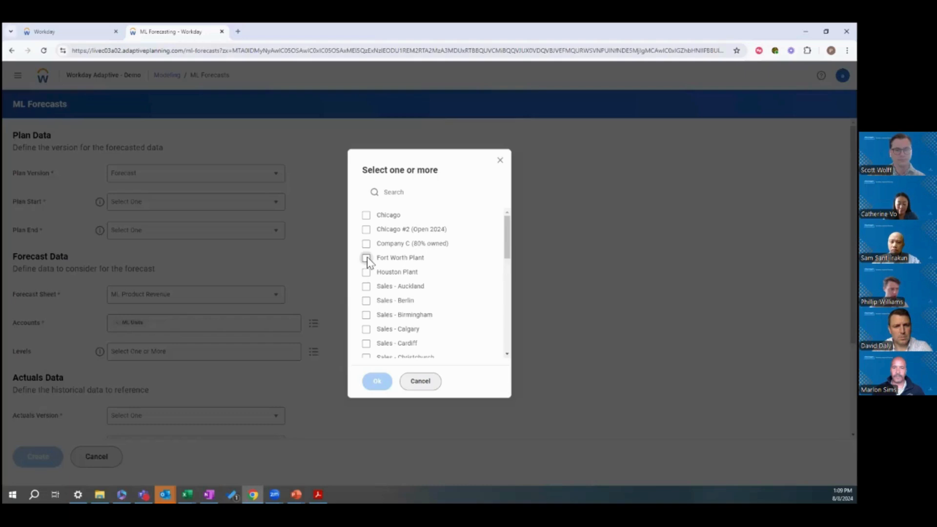
{"action": "left_click", "coordinate": [366, 258]}
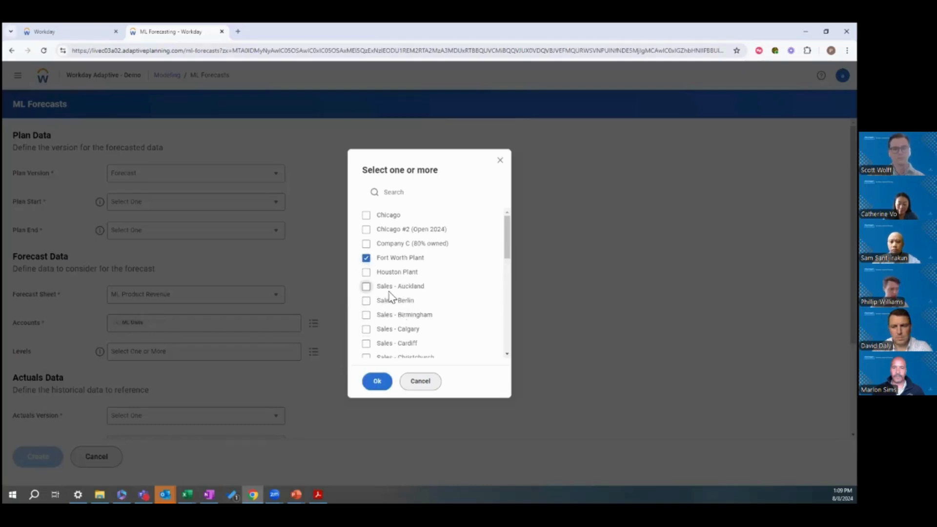
{"action": "scroll", "scroll_direction": "down", "scroll_amount": 3}
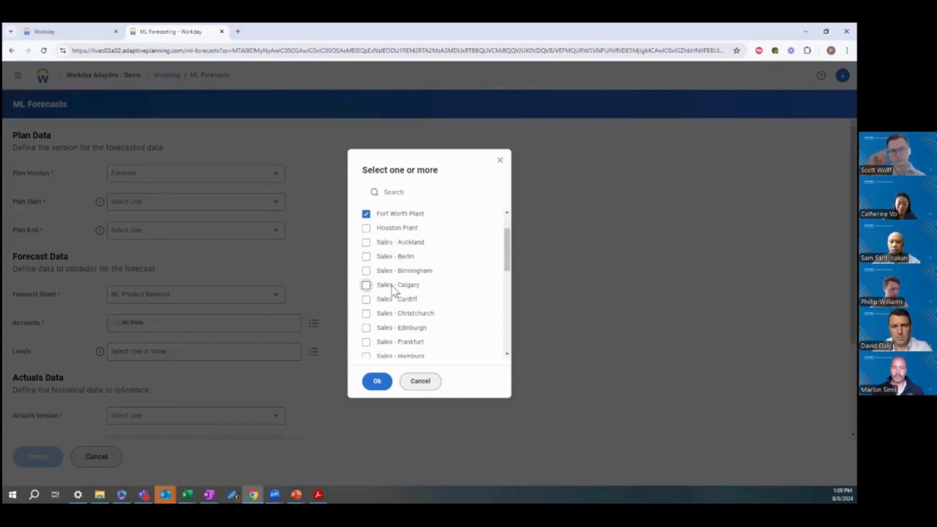
{"action": "left_click", "coordinate": [376, 381]}
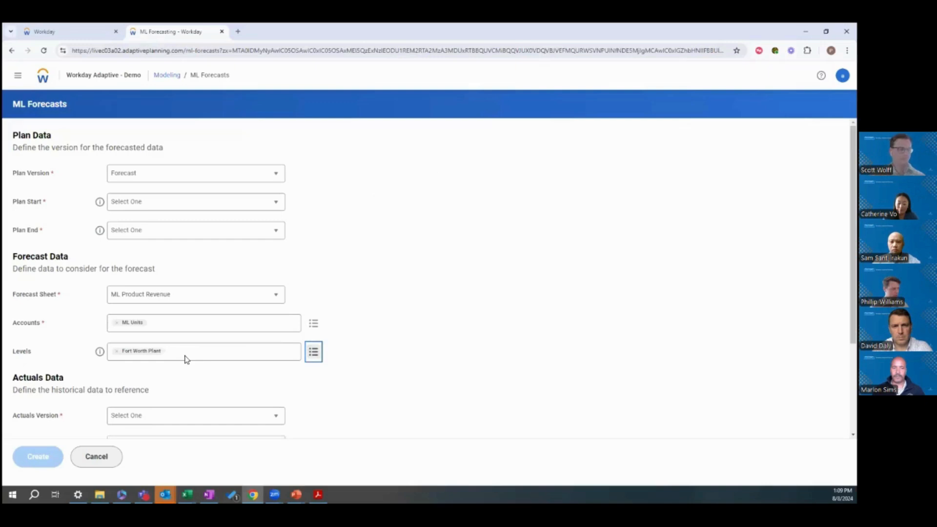
{"action": "mouse_move", "coordinate": [243, 219]}
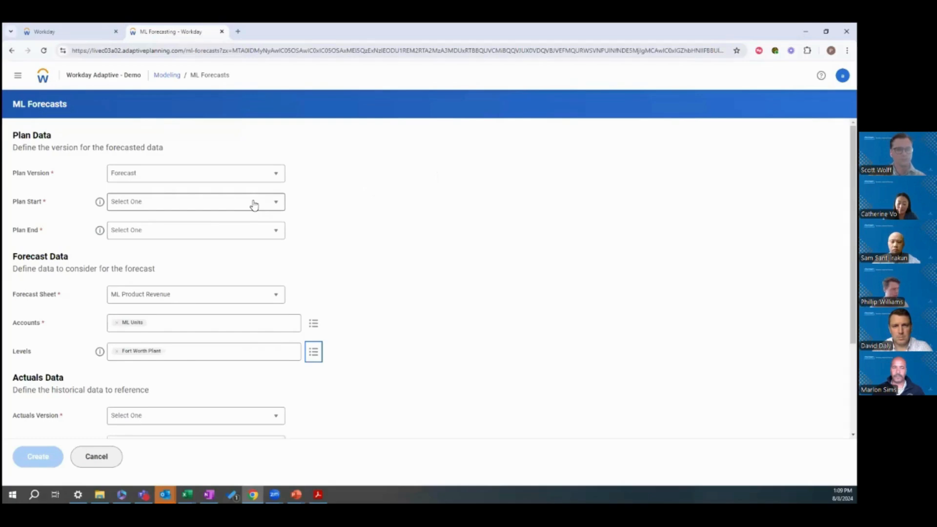
Set the forecast's plan start month to Jan_2023.
{"action": "left_click", "coordinate": [194, 201]}
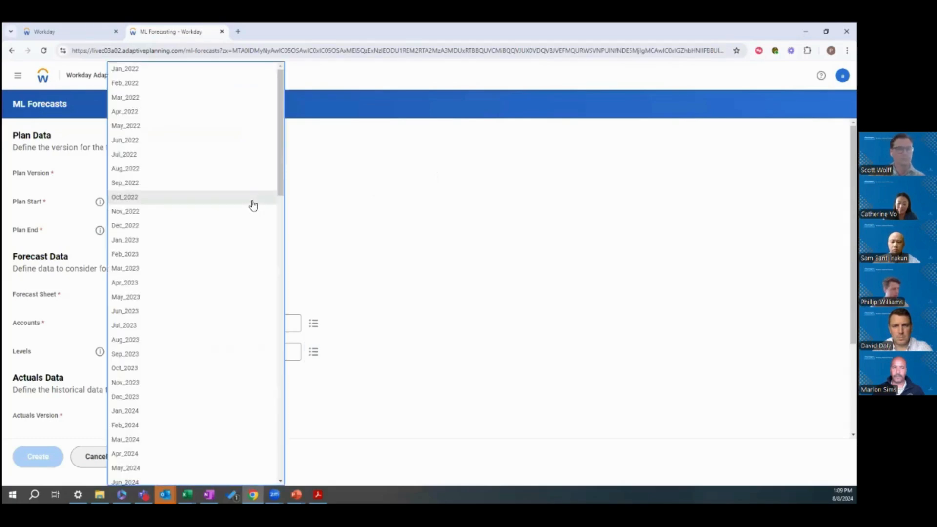
{"action": "mouse_move", "coordinate": [248, 240]}
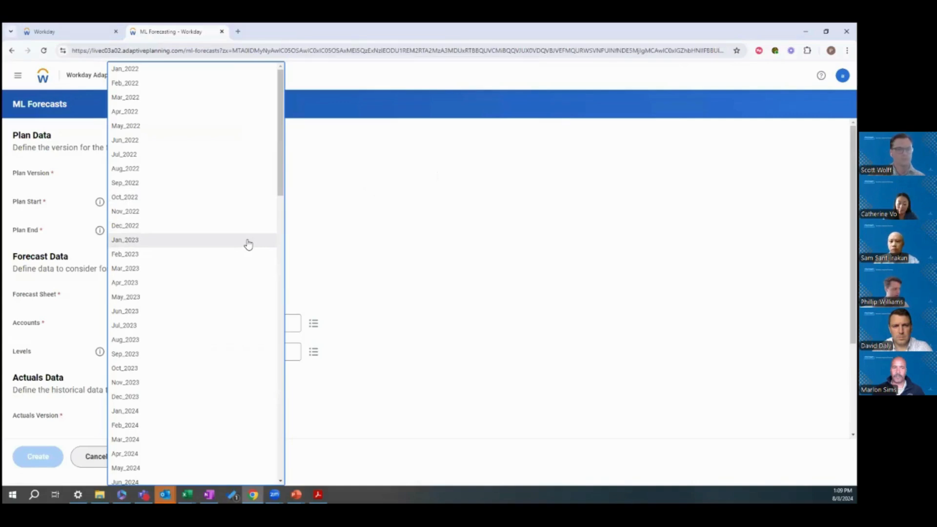
{"action": "left_click", "coordinate": [125, 239]}
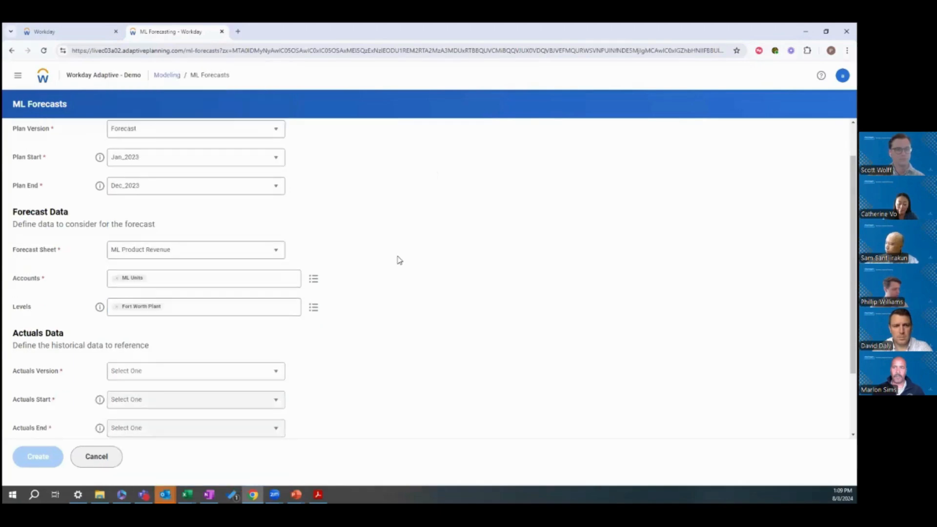
Choose Actuals as the actuals version and list the actuals start months.
{"action": "scroll", "scroll_direction": "down", "scroll_amount": 3}
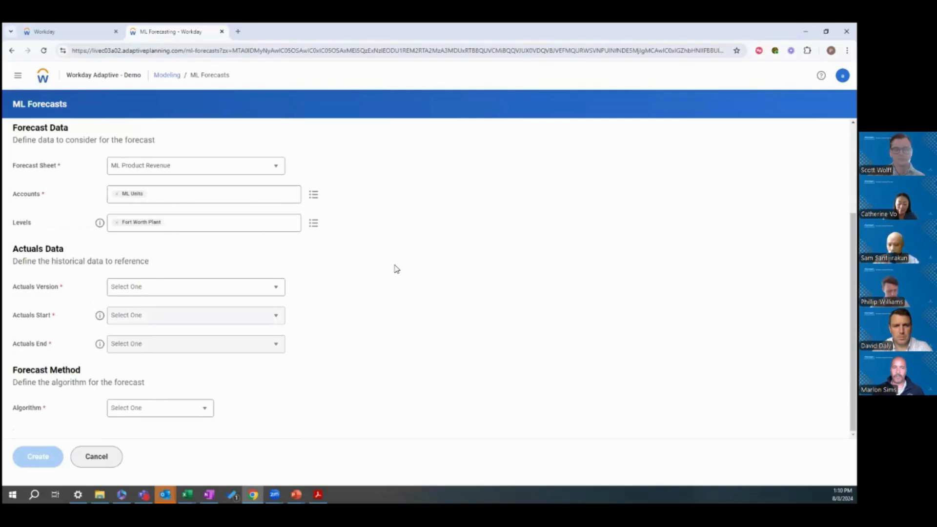
{"action": "mouse_move", "coordinate": [293, 290]}
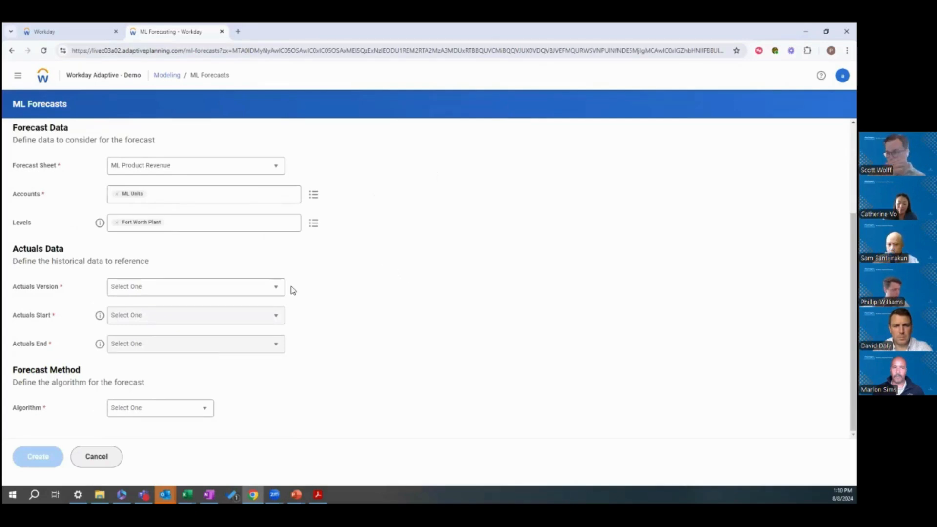
{"action": "left_click", "coordinate": [195, 287]}
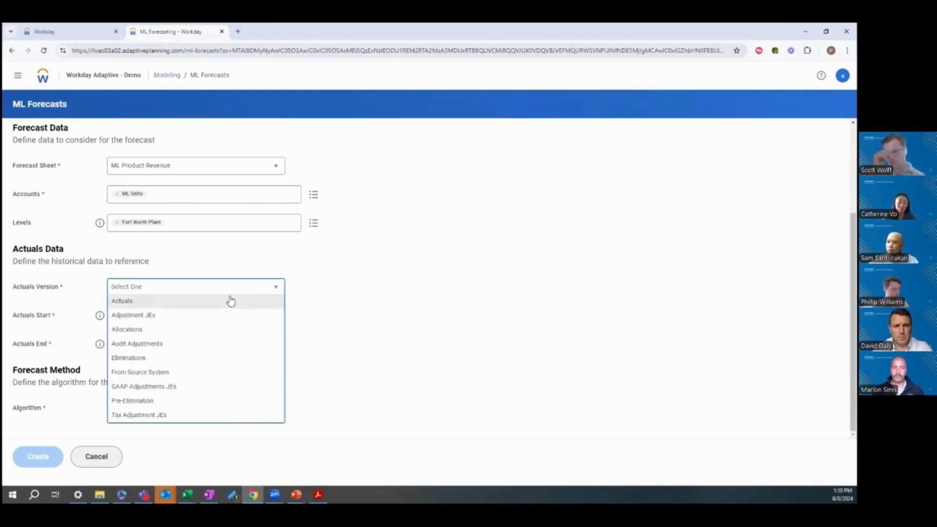
{"action": "mouse_move", "coordinate": [224, 303]}
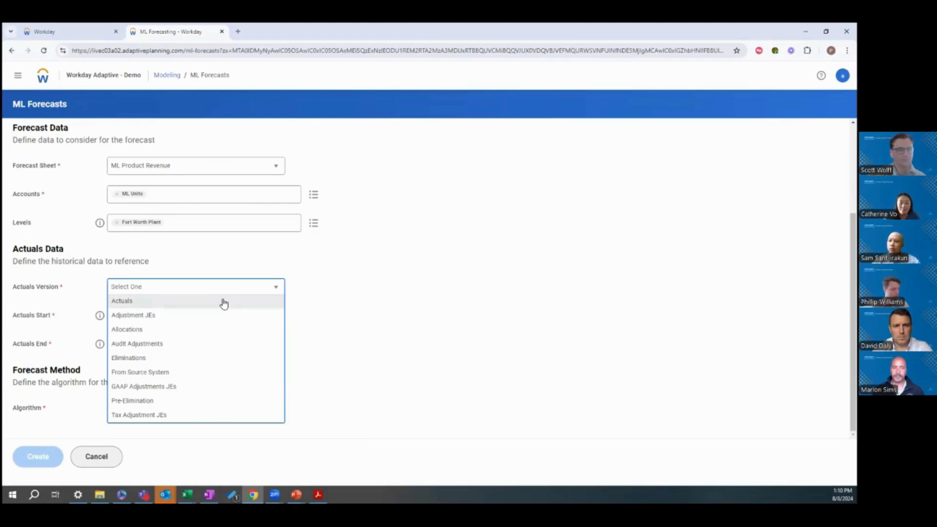
{"action": "left_click", "coordinate": [122, 300]}
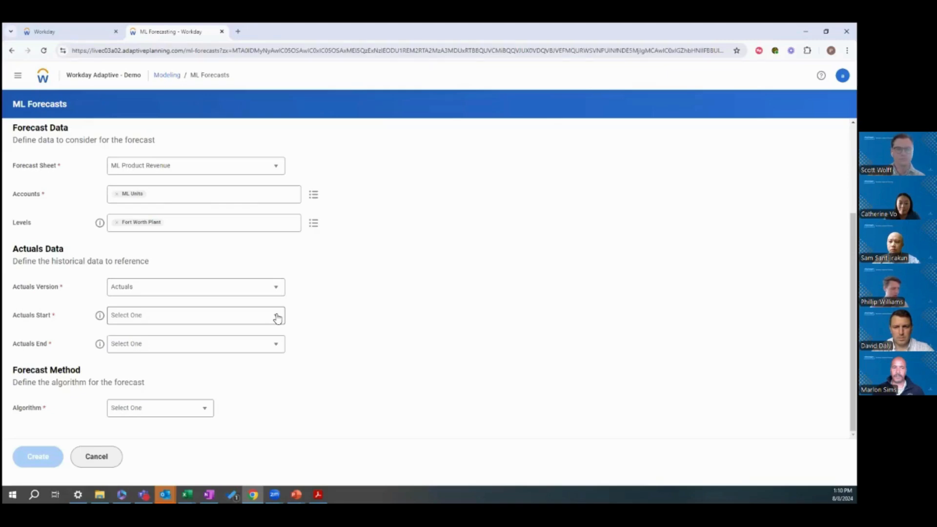
{"action": "left_click", "coordinate": [195, 315]}
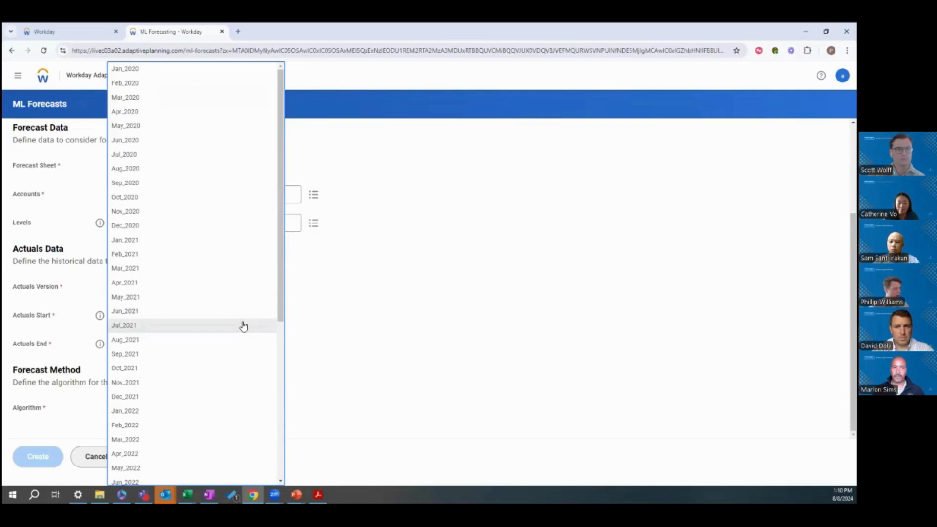
{"action": "mouse_move", "coordinate": [207, 269]}
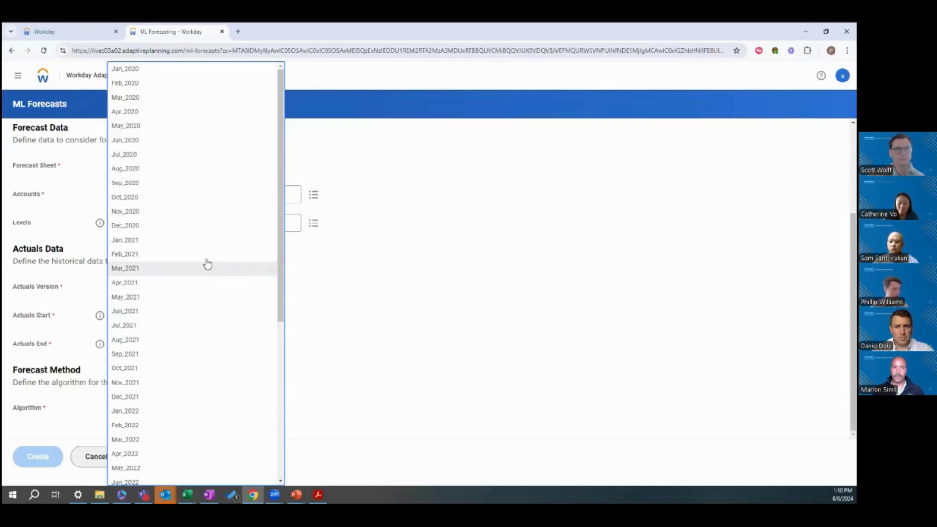
{"action": "mouse_move", "coordinate": [162, 68]}
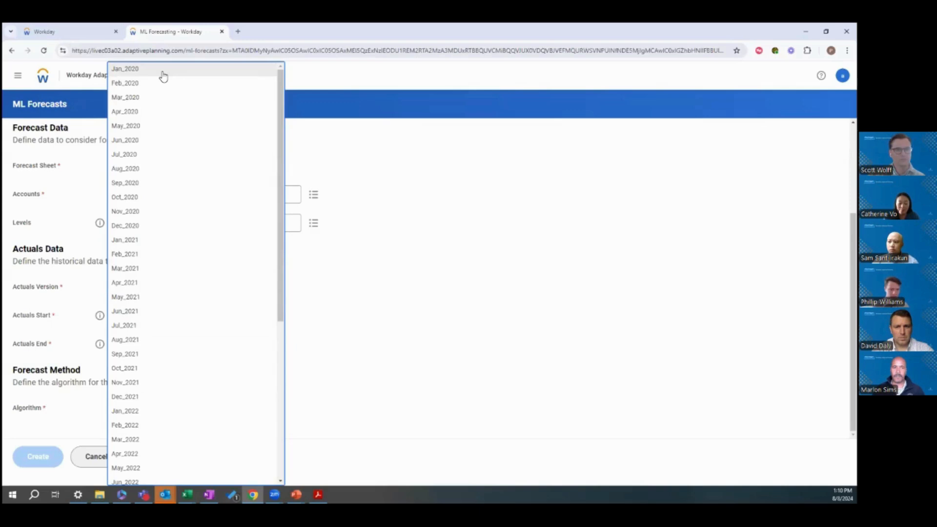
Start the actuals history at Jan_2020 and scroll further down the form.
{"action": "left_click", "coordinate": [124, 68]}
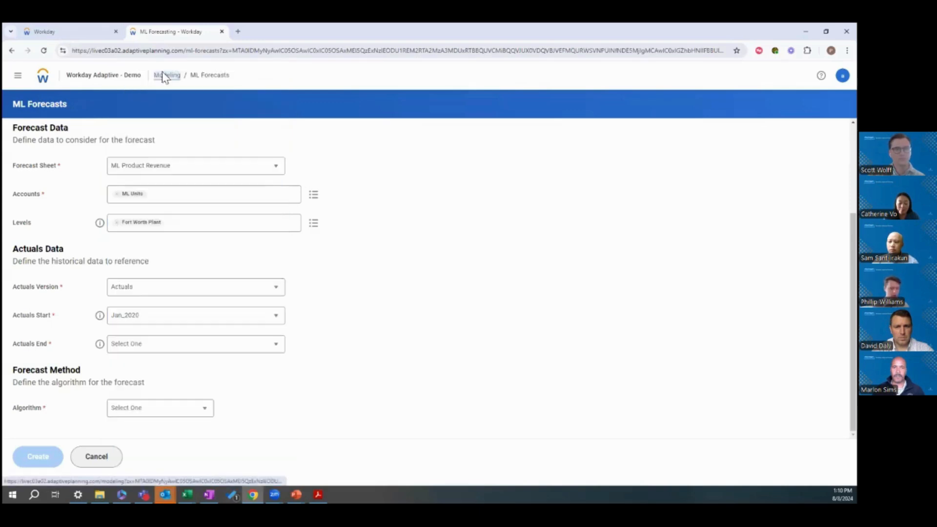
{"action": "mouse_move", "coordinate": [422, 325]}
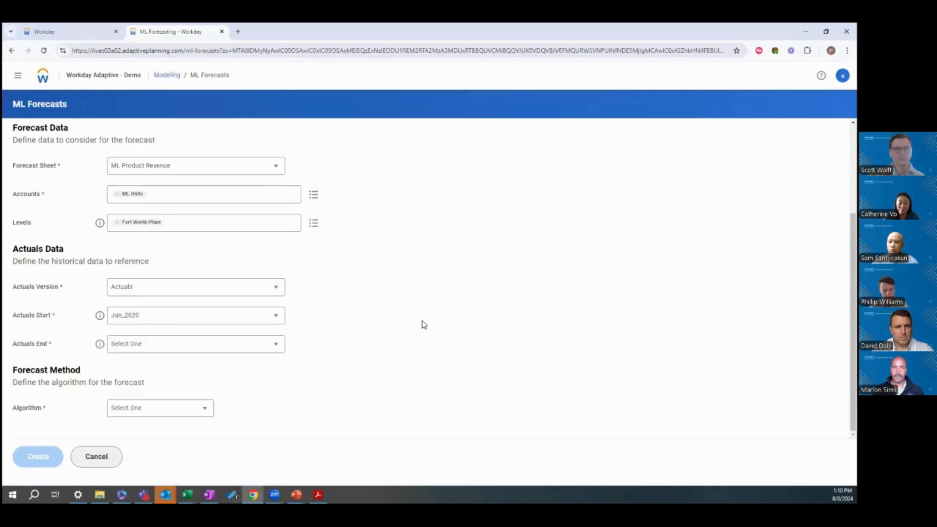
{"action": "mouse_move", "coordinate": [216, 239]}
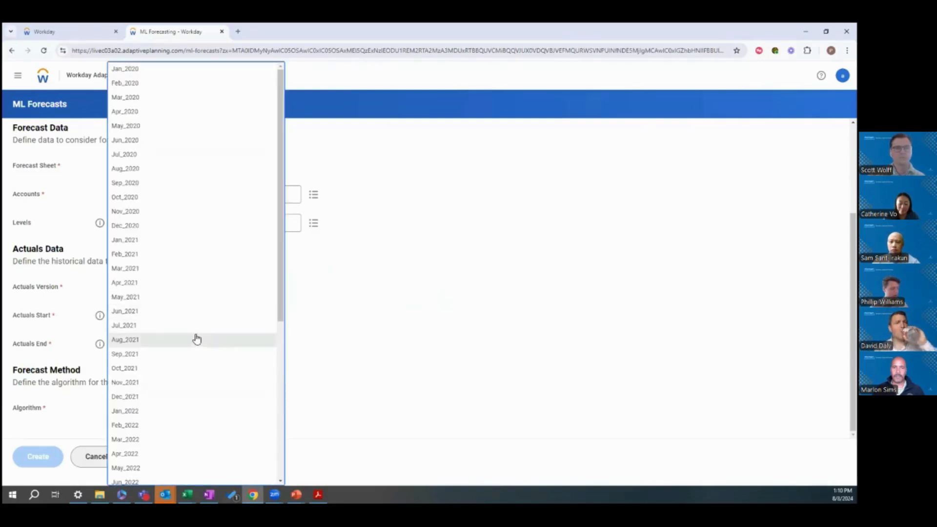
{"action": "scroll", "scroll_direction": "down", "scroll_amount": 3}
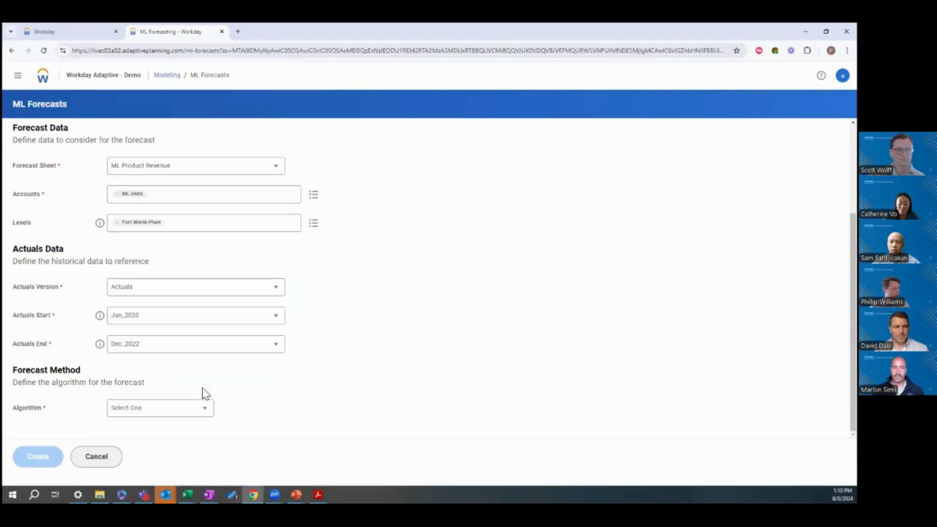
{"action": "mouse_move", "coordinate": [422, 330]}
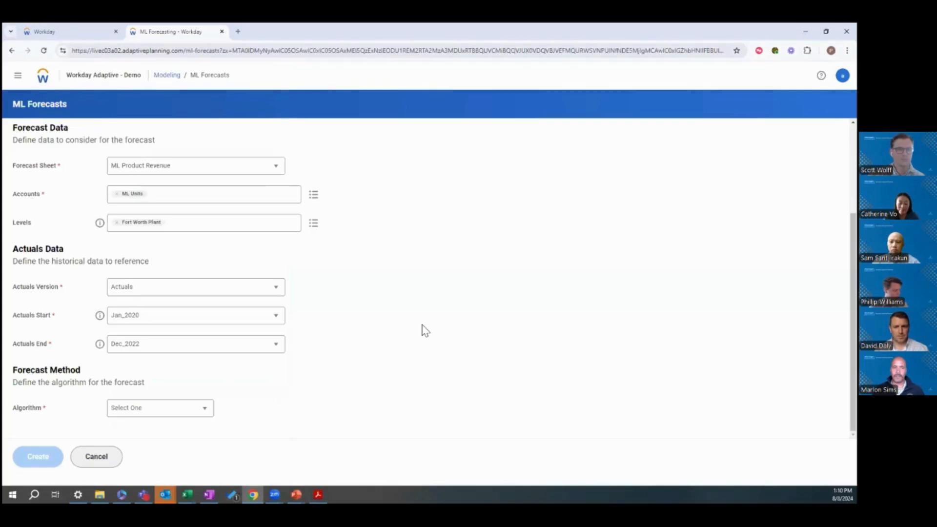
{"action": "mouse_move", "coordinate": [173, 362]}
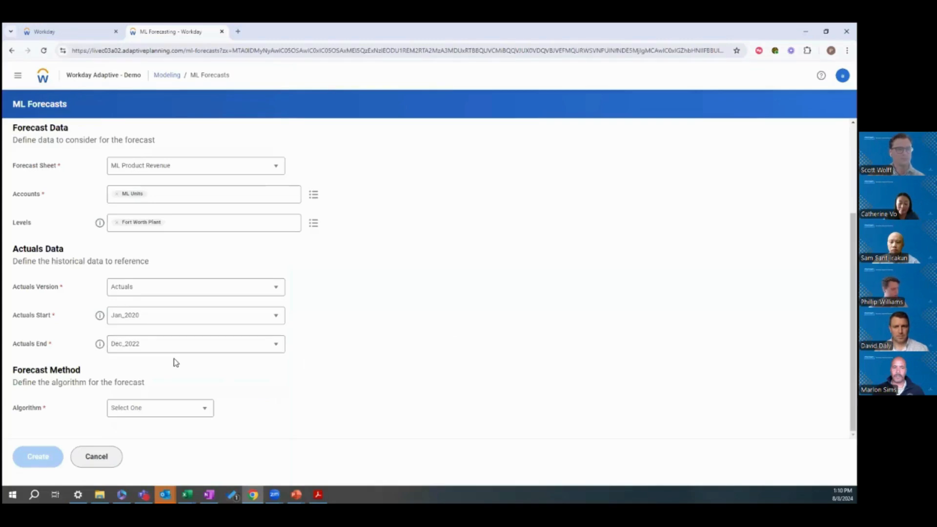
{"action": "mouse_move", "coordinate": [238, 388]}
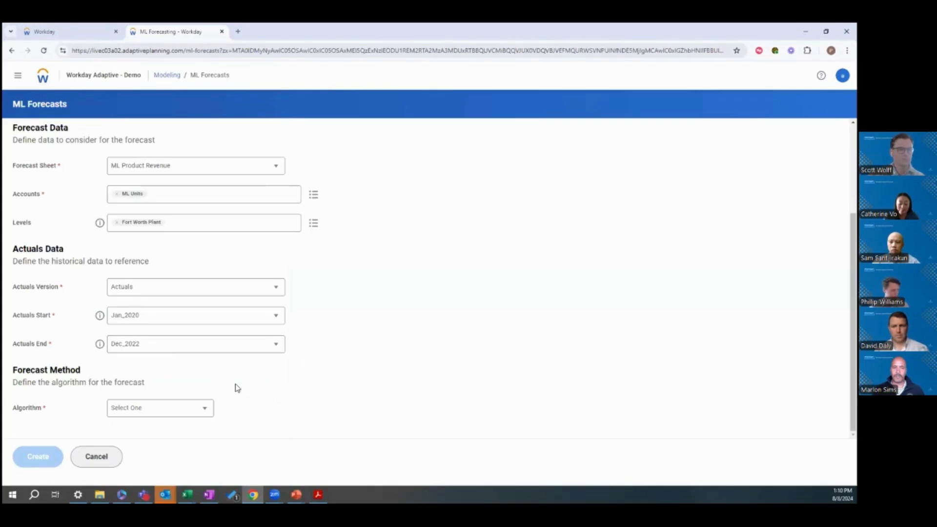
Pick the prophet forecasting algorithm and review the seasonality options.
{"action": "left_click", "coordinate": [160, 408]}
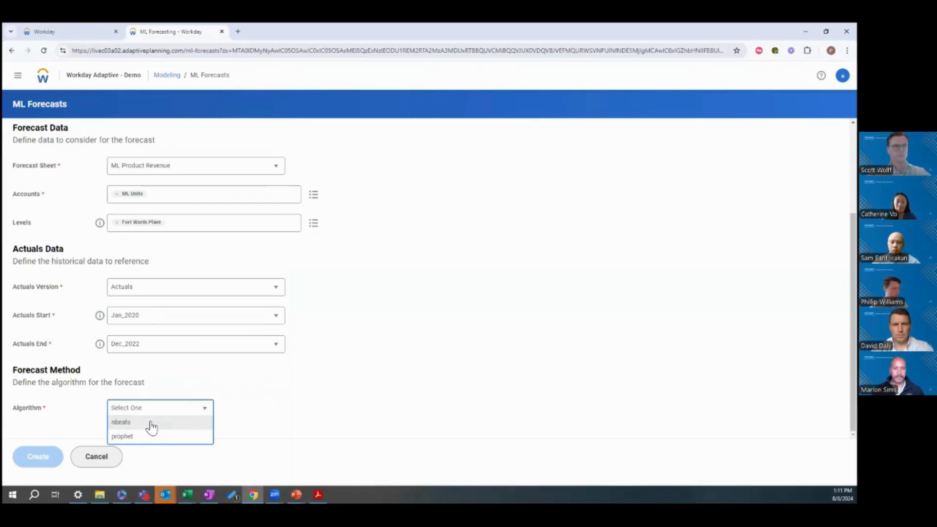
{"action": "mouse_move", "coordinate": [148, 425]}
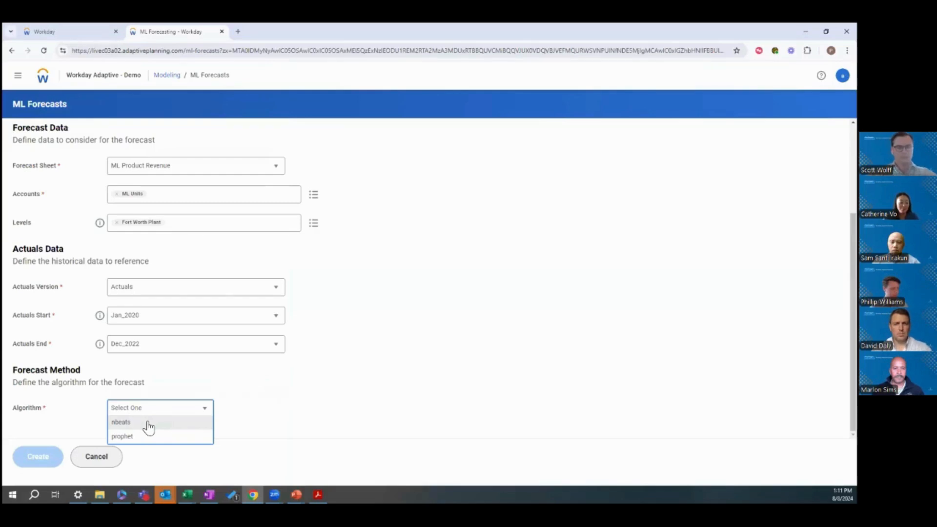
{"action": "mouse_move", "coordinate": [148, 439]}
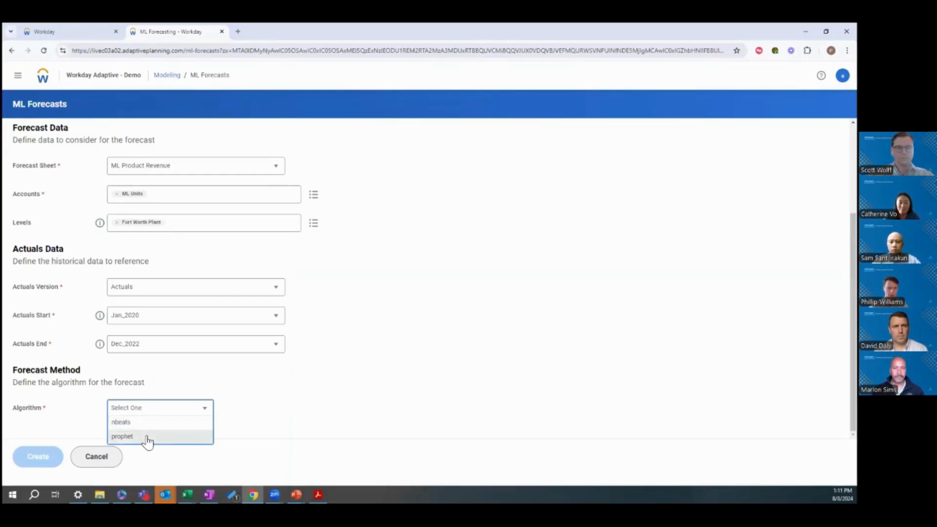
{"action": "left_click", "coordinate": [122, 436]}
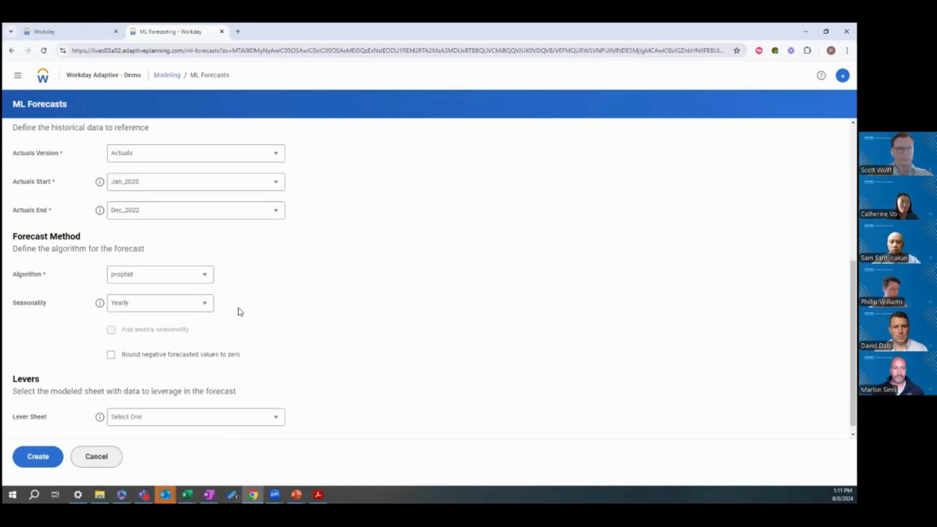
{"action": "mouse_move", "coordinate": [185, 311]}
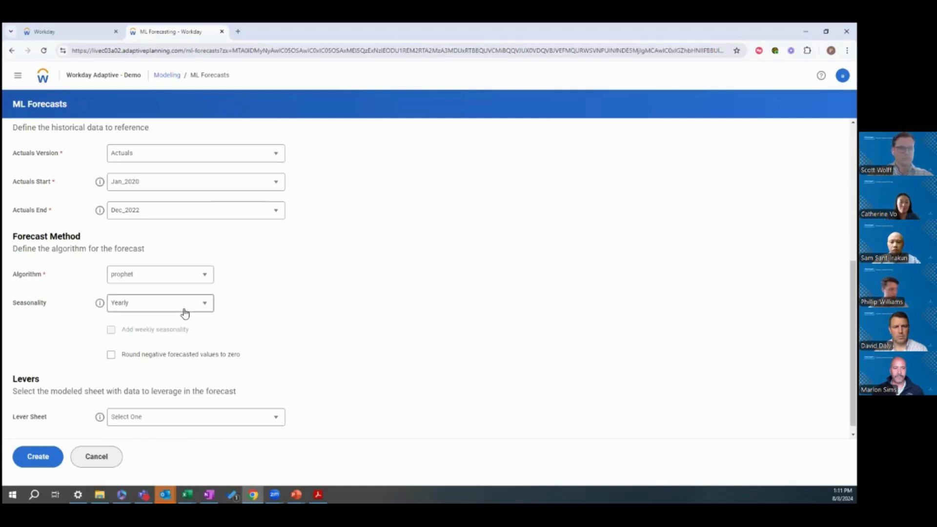
{"action": "left_click", "coordinate": [160, 303]}
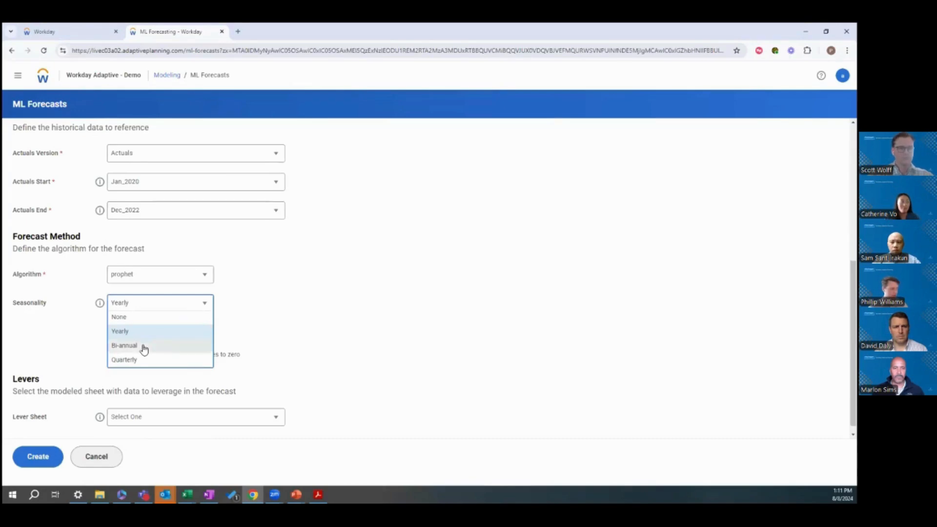
{"action": "left_click", "coordinate": [120, 331]}
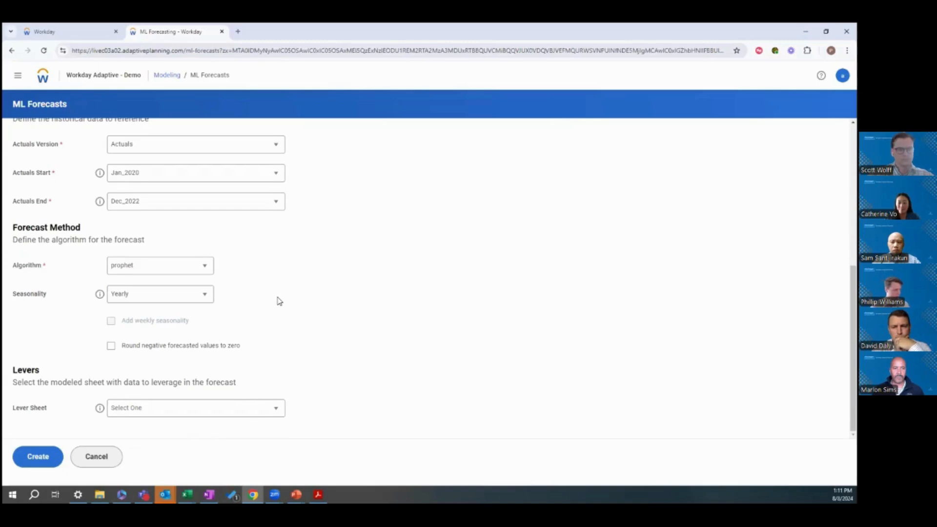
{"action": "mouse_move", "coordinate": [365, 315]}
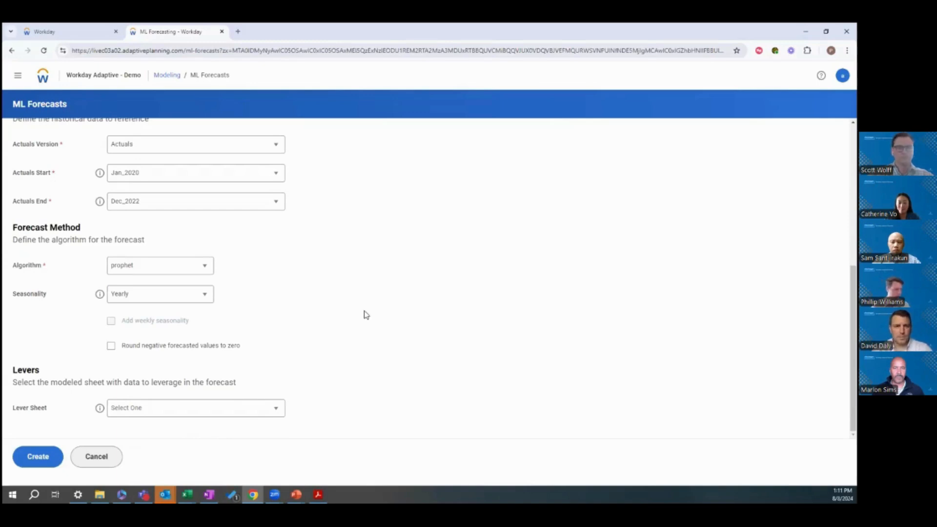
{"action": "mouse_move", "coordinate": [383, 307]}
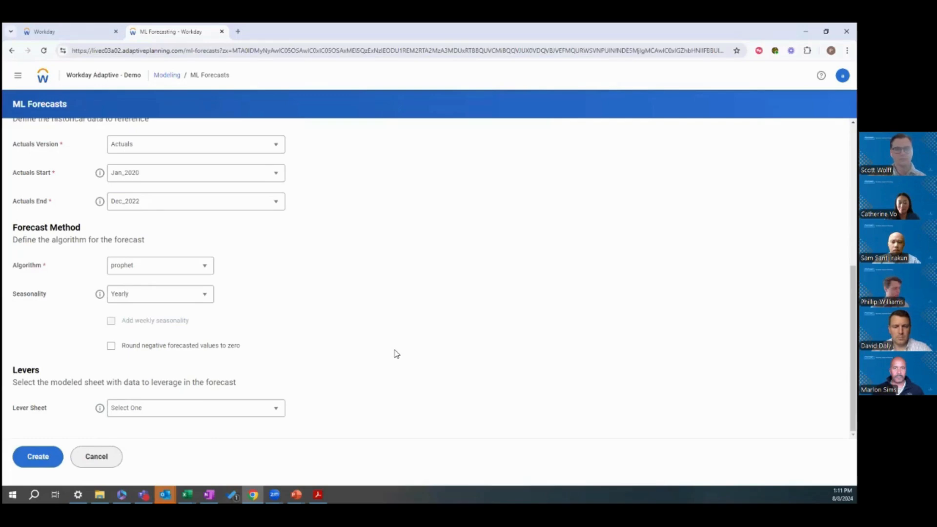
{"action": "mouse_move", "coordinate": [441, 340]}
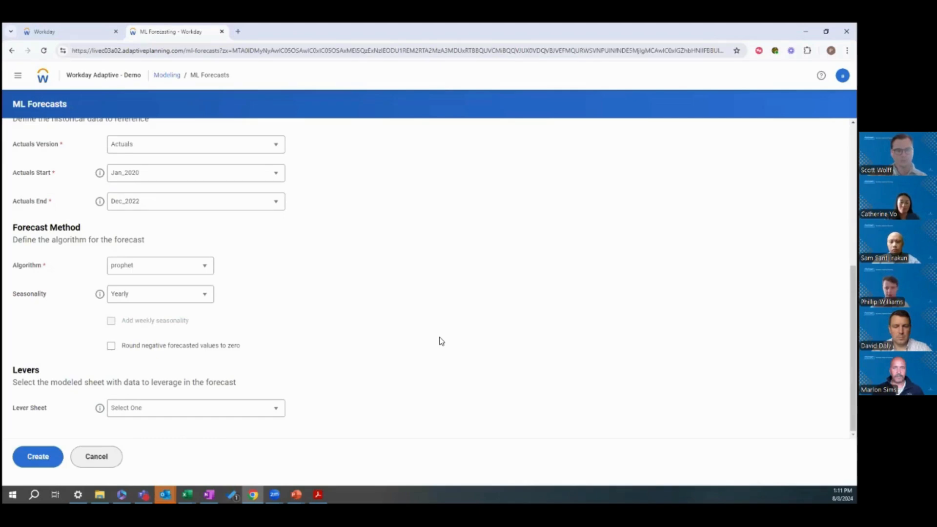
{"action": "mouse_move", "coordinate": [504, 359]}
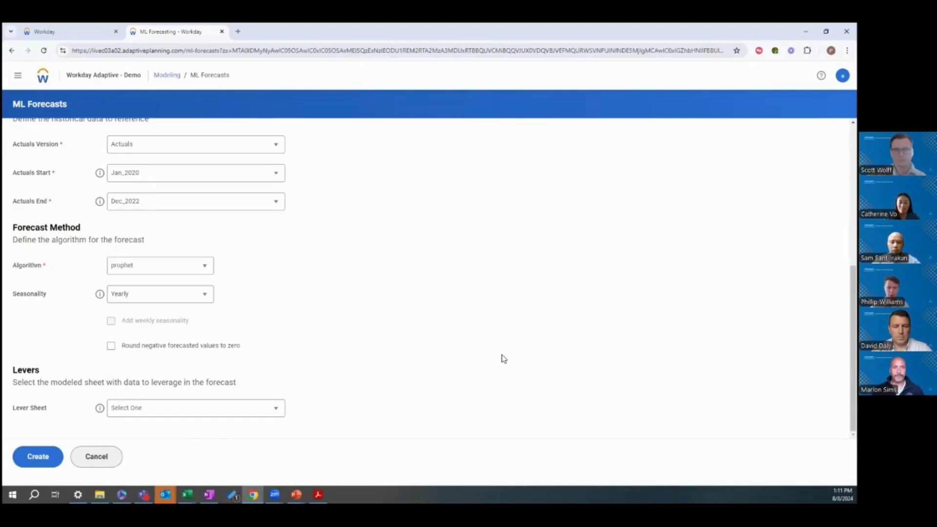
{"action": "mouse_move", "coordinate": [493, 366]}
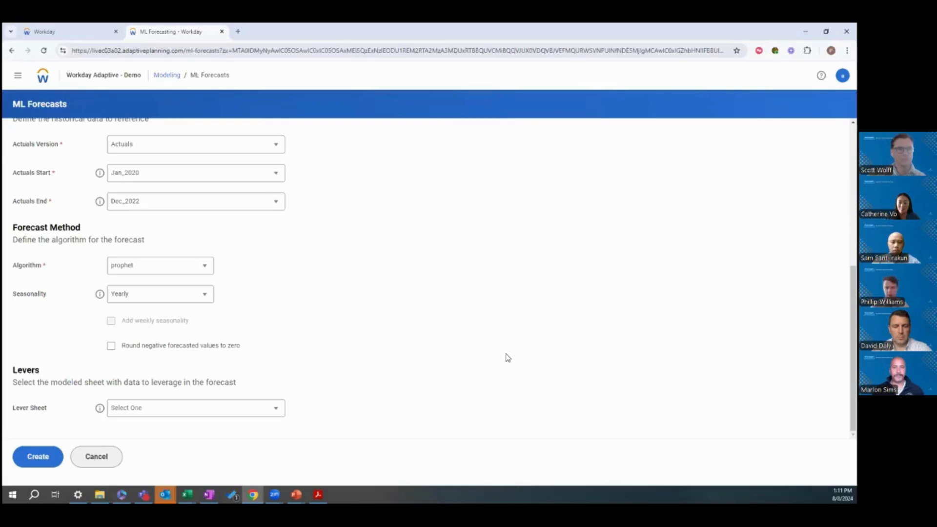
{"action": "mouse_move", "coordinate": [420, 391]}
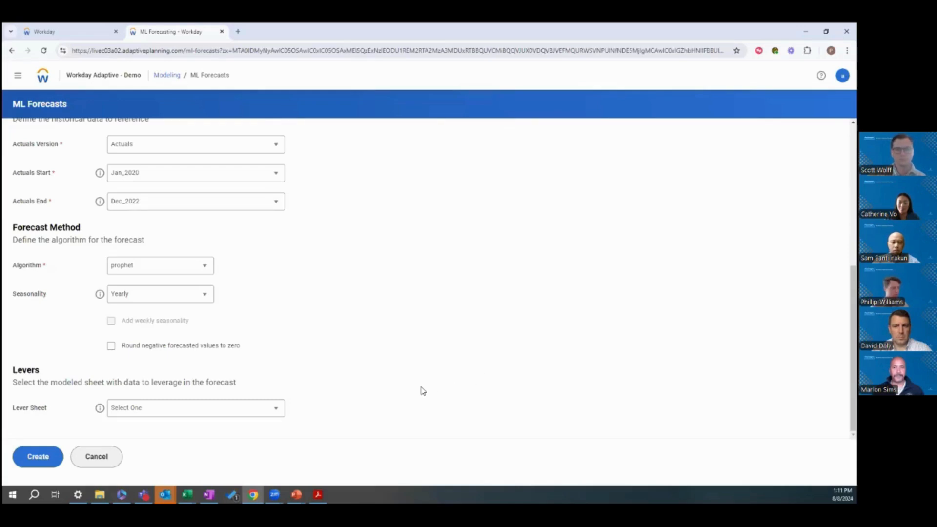
{"action": "mouse_move", "coordinate": [377, 399]}
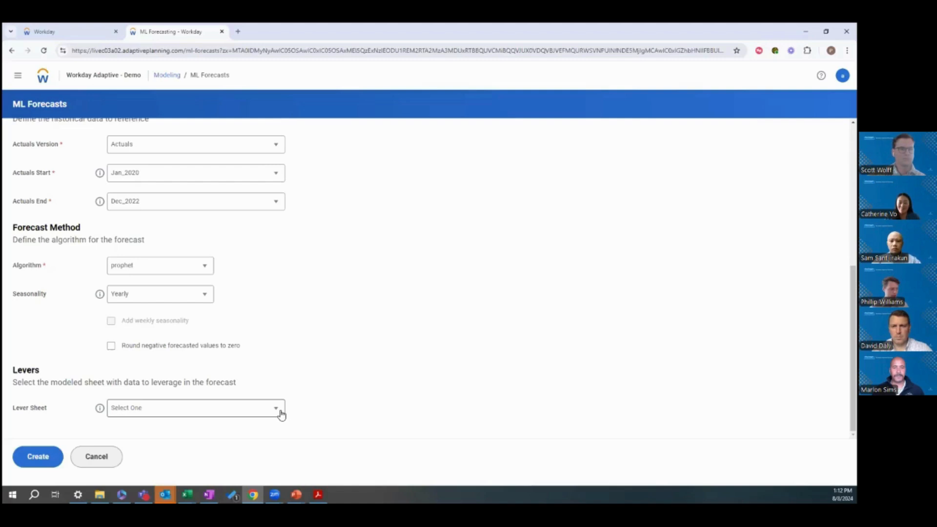
Choose 'Weather Data/ New Product Launches/ External Levers' as the lever sheet.
{"action": "left_click", "coordinate": [195, 408]}
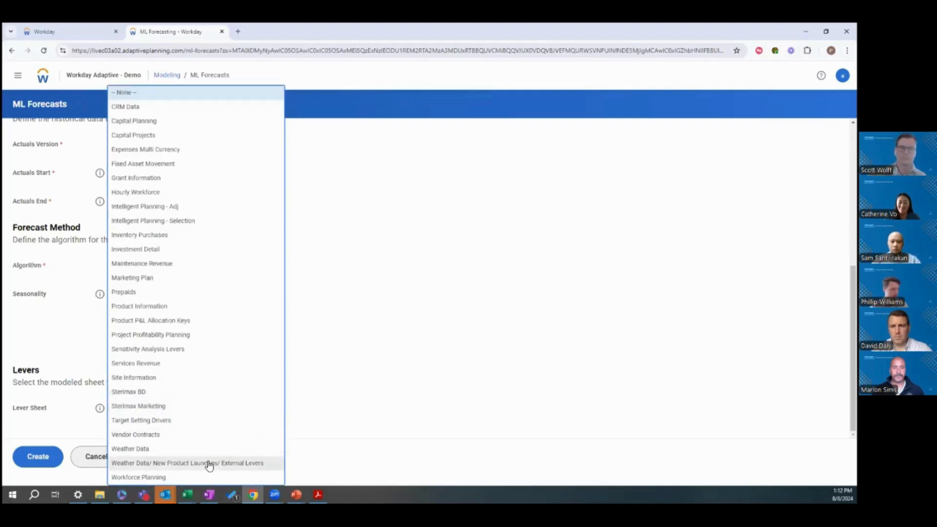
{"action": "left_click", "coordinate": [187, 463]}
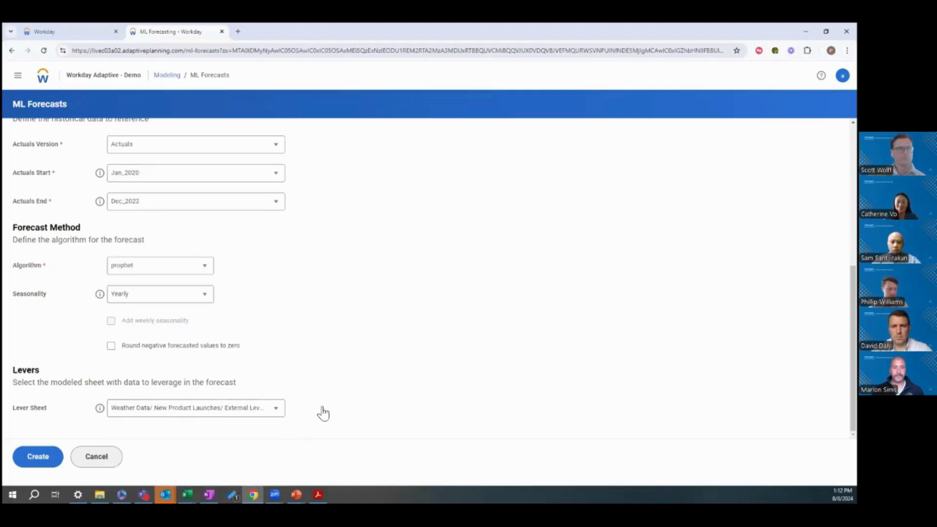
{"action": "scroll", "scroll_direction": "up", "scroll_amount": 3}
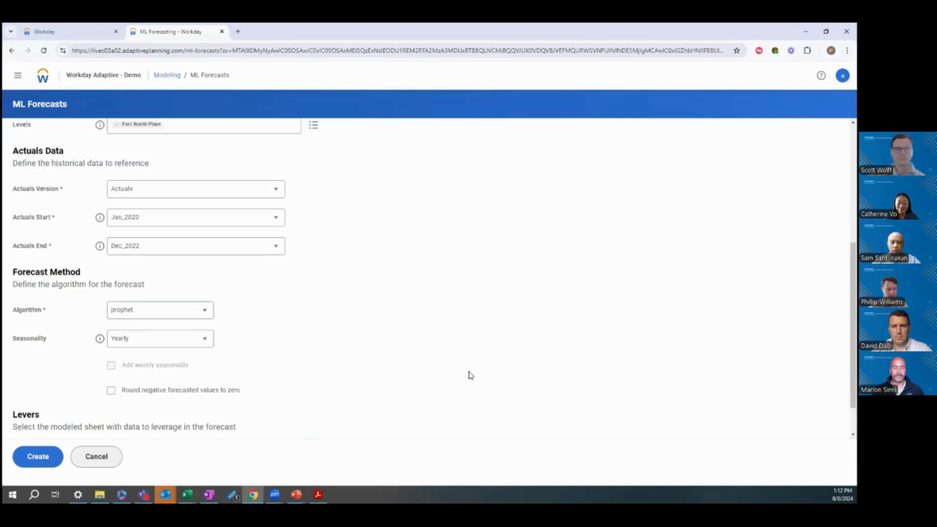
{"action": "scroll", "scroll_direction": "up", "scroll_amount": 3}
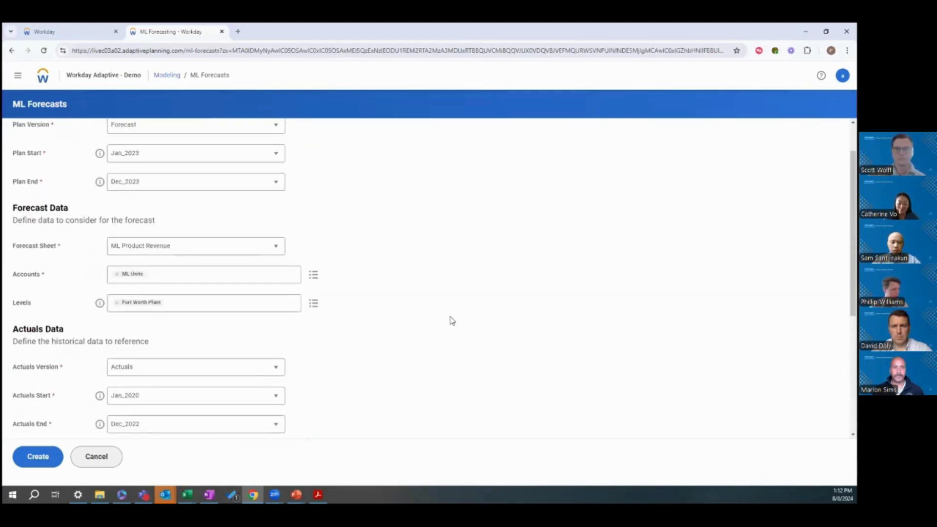
{"action": "scroll", "scroll_direction": "down", "scroll_amount": 3}
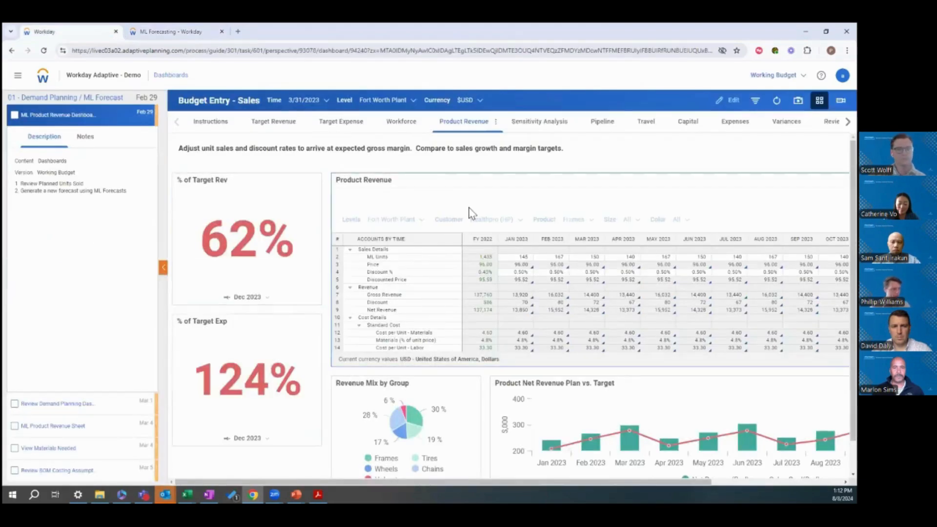
{"action": "mouse_move", "coordinate": [549, 189]}
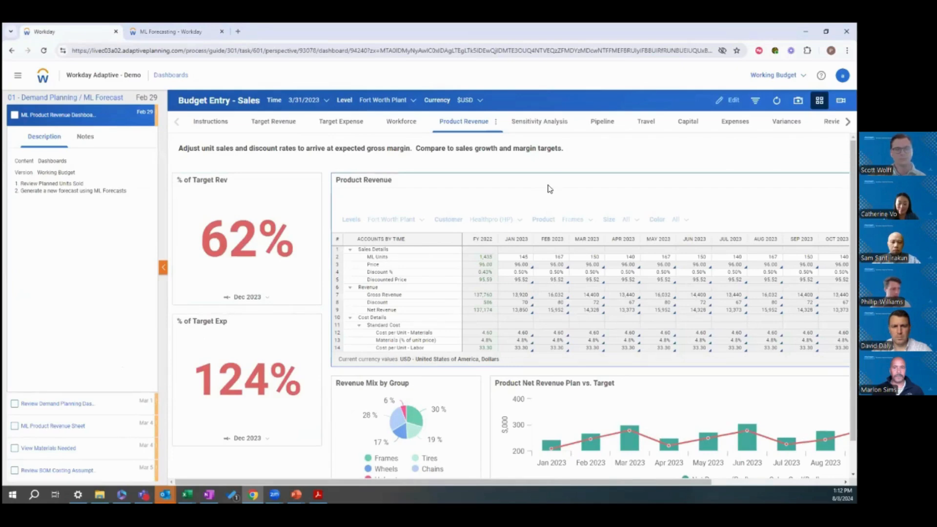
{"action": "mouse_move", "coordinate": [518, 262]}
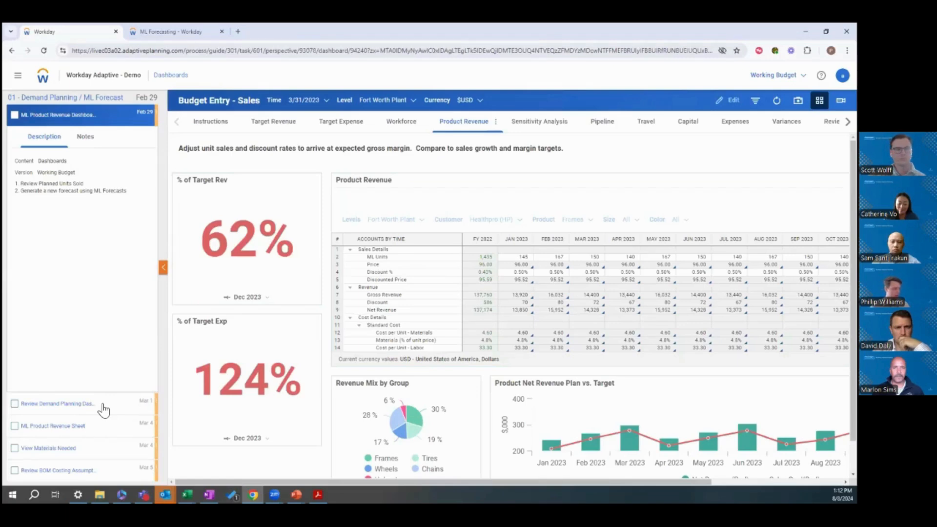
{"action": "left_click", "coordinate": [58, 404]}
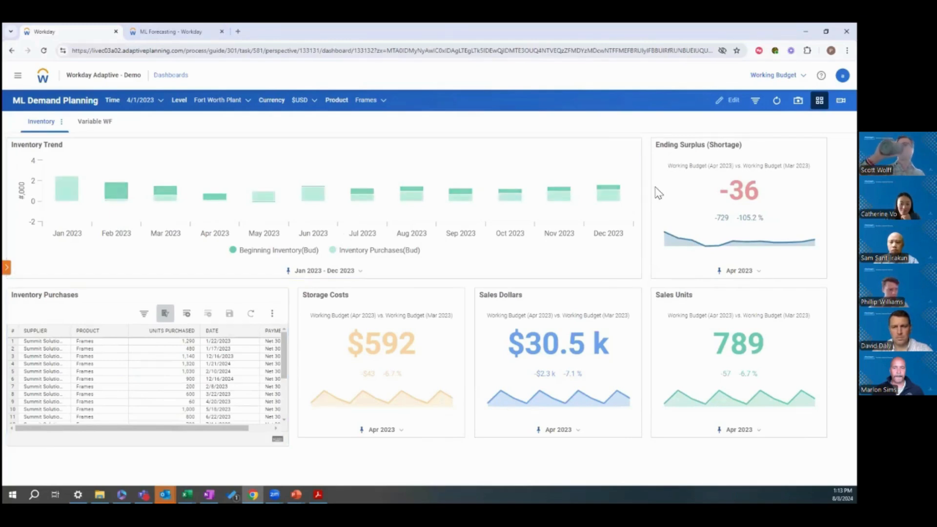
{"action": "mouse_move", "coordinate": [666, 200]}
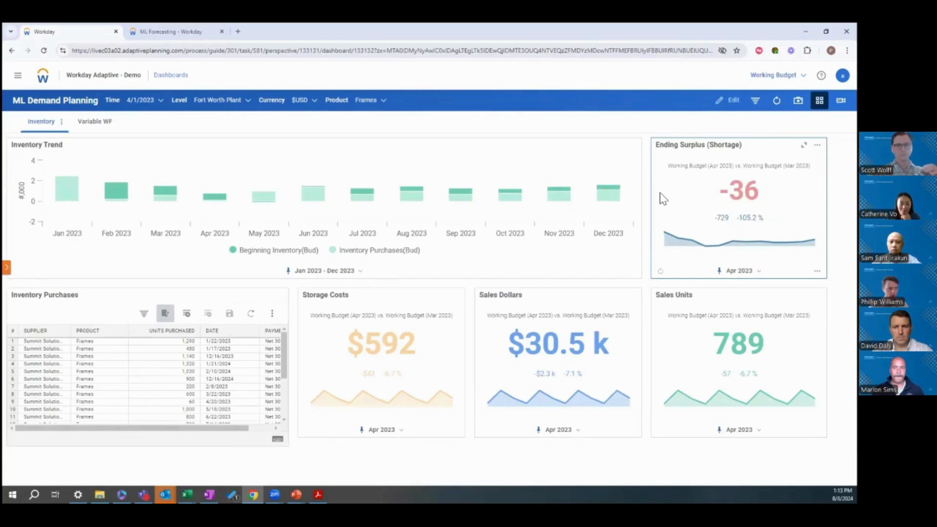
{"action": "mouse_move", "coordinate": [674, 243]}
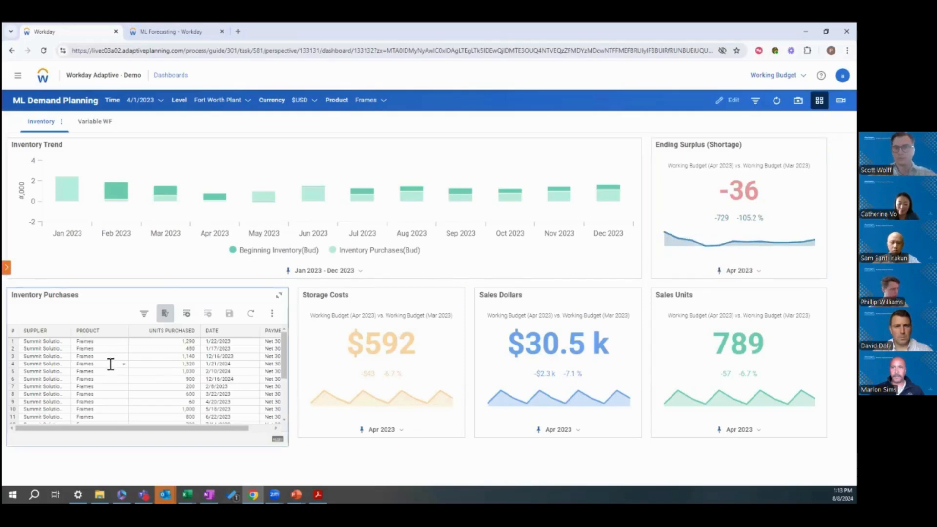
{"action": "scroll", "scroll_direction": "down", "scroll_amount": 3}
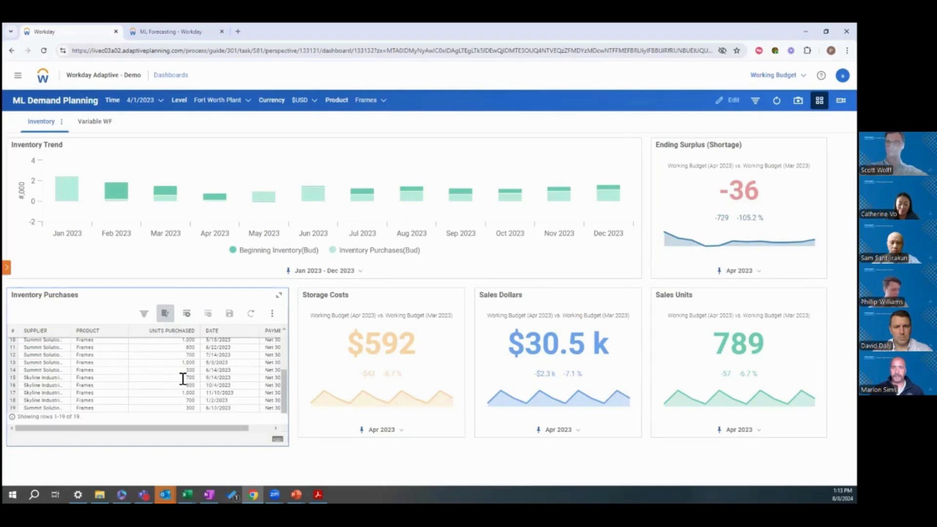
{"action": "mouse_move", "coordinate": [163, 374]}
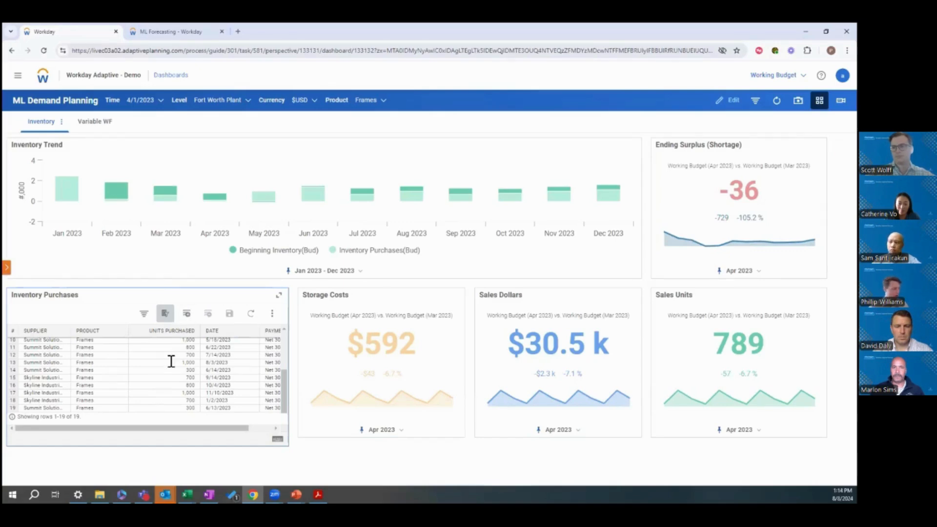
{"action": "mouse_move", "coordinate": [186, 313]}
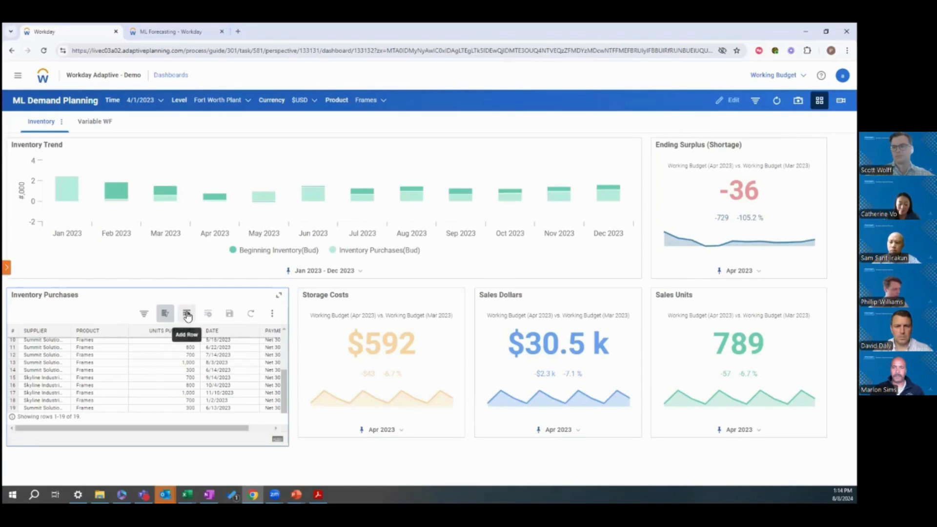
Add a purchase row for 300 Frames and date it 4/1/2023 in the calendar.
{"action": "left_click", "coordinate": [186, 314]}
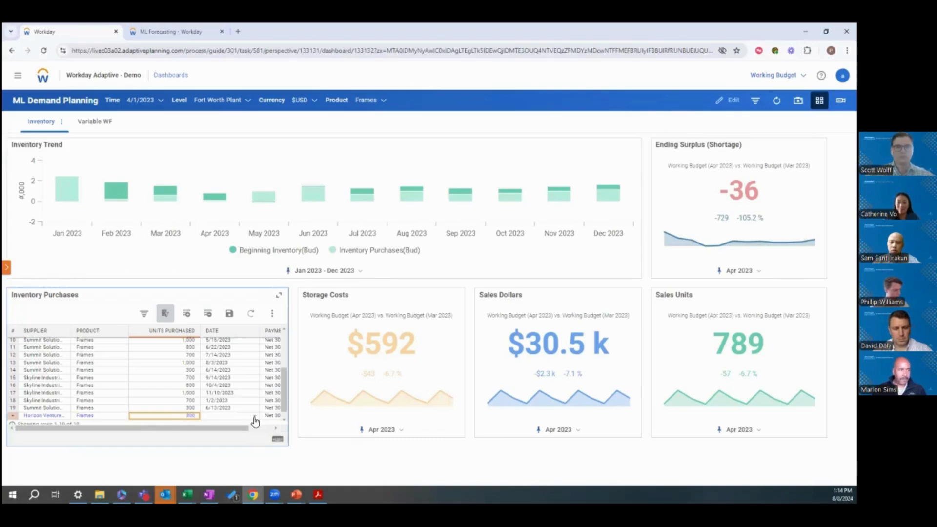
{"action": "left_click", "coordinate": [230, 416]}
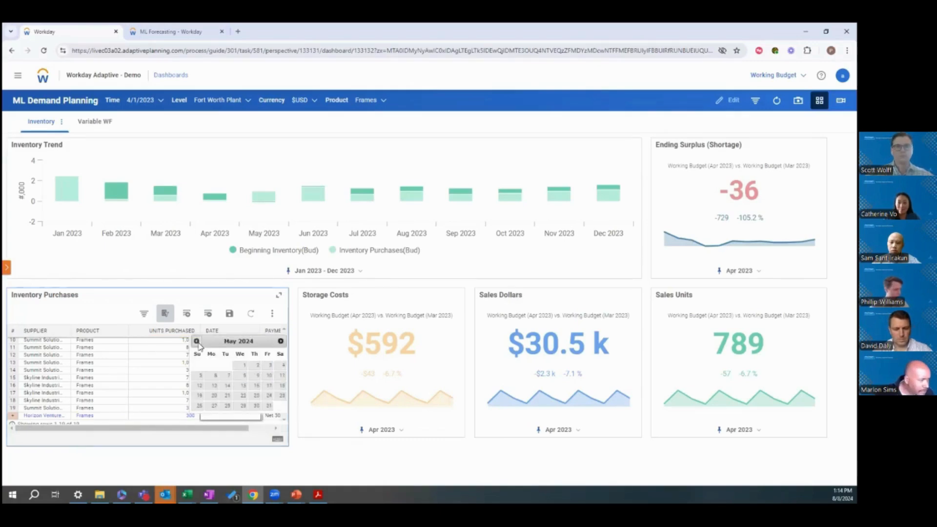
{"action": "left_click", "coordinate": [280, 341]}
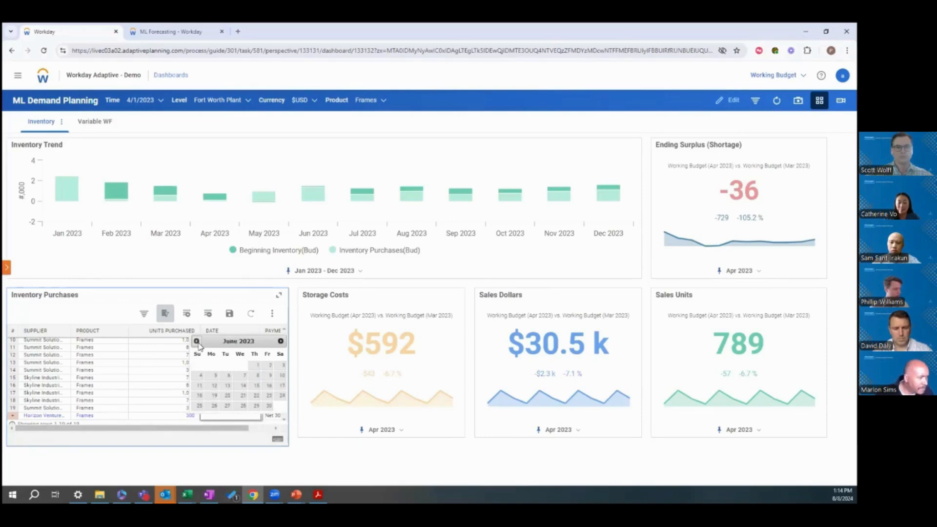
{"action": "left_click", "coordinate": [197, 341]}
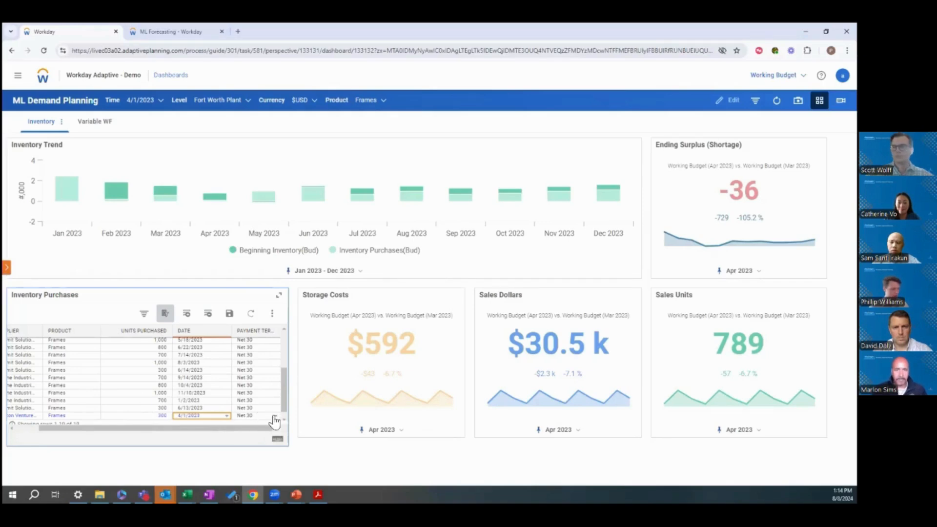
{"action": "mouse_move", "coordinate": [253, 431]}
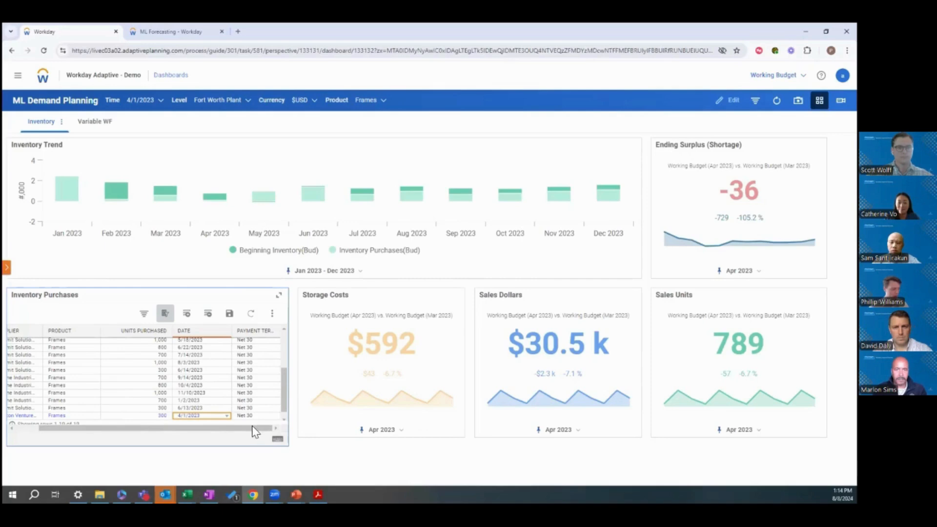
{"action": "mouse_move", "coordinate": [220, 432]}
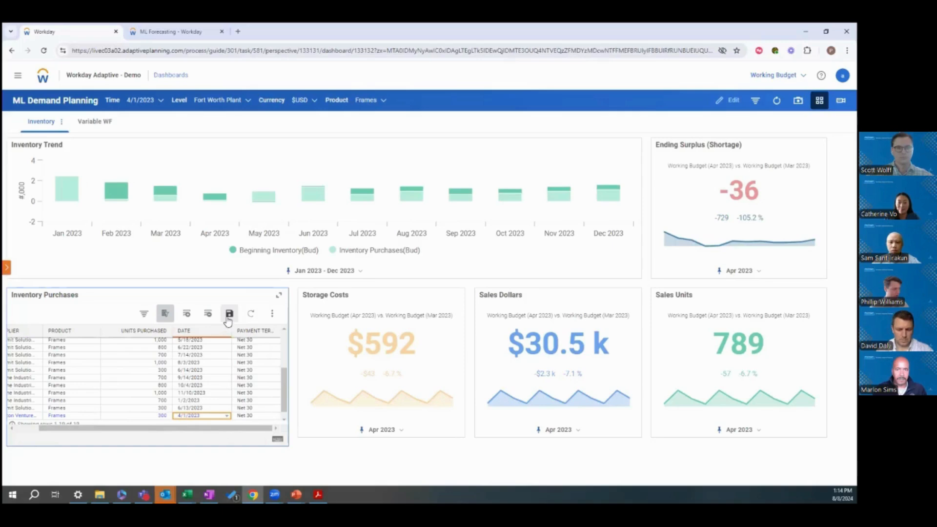
{"action": "left_click", "coordinate": [229, 314]}
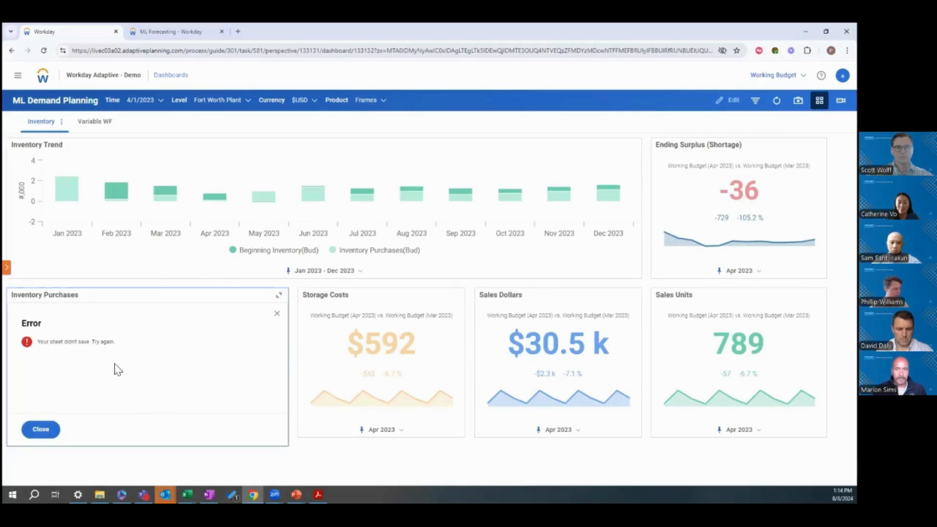
{"action": "left_click", "coordinate": [40, 429]}
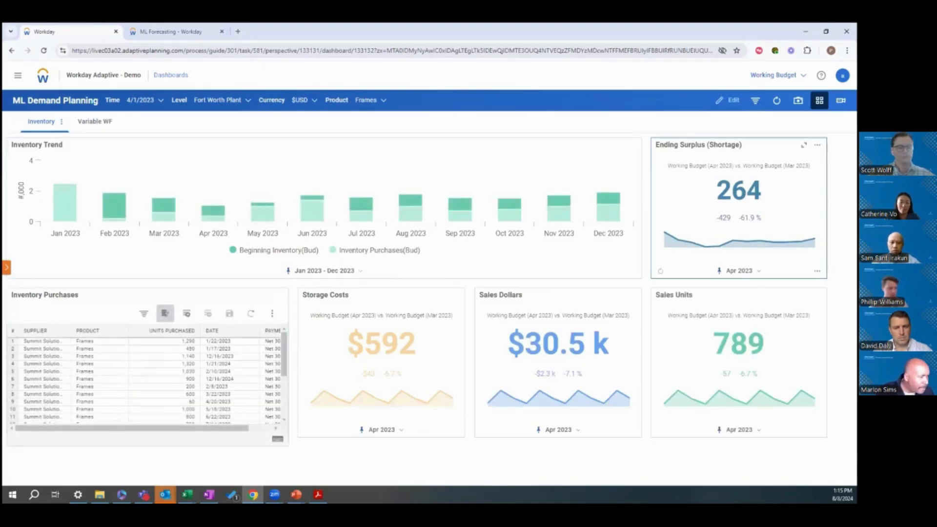
{"action": "mouse_move", "coordinate": [688, 217]}
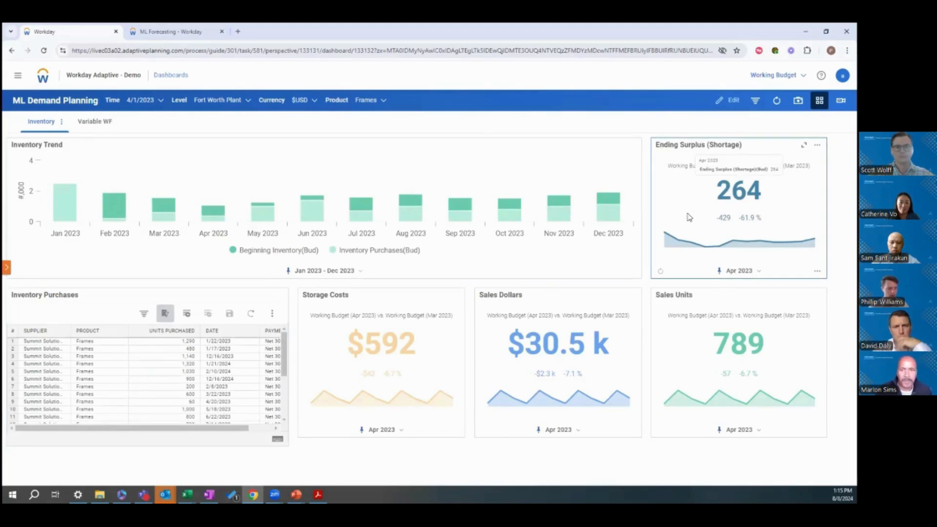
{"action": "mouse_move", "coordinate": [682, 209]}
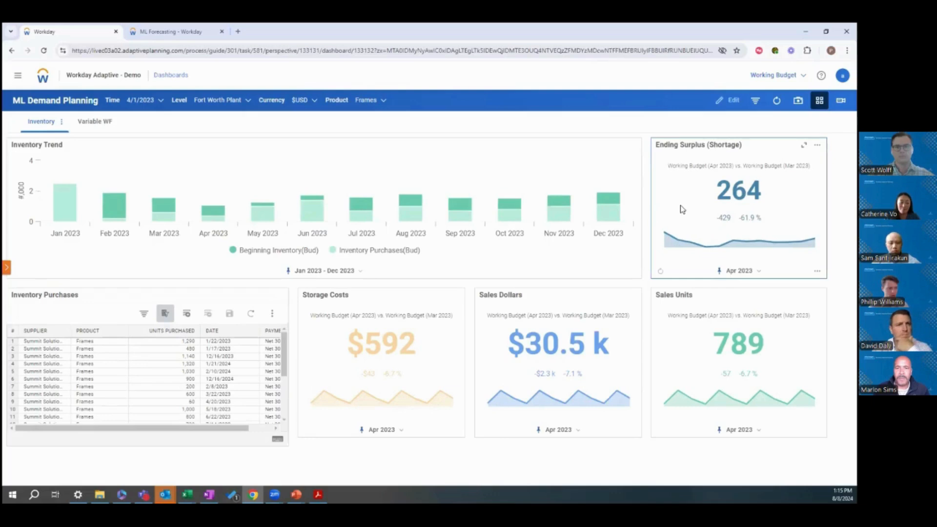
{"action": "mouse_move", "coordinate": [665, 284]}
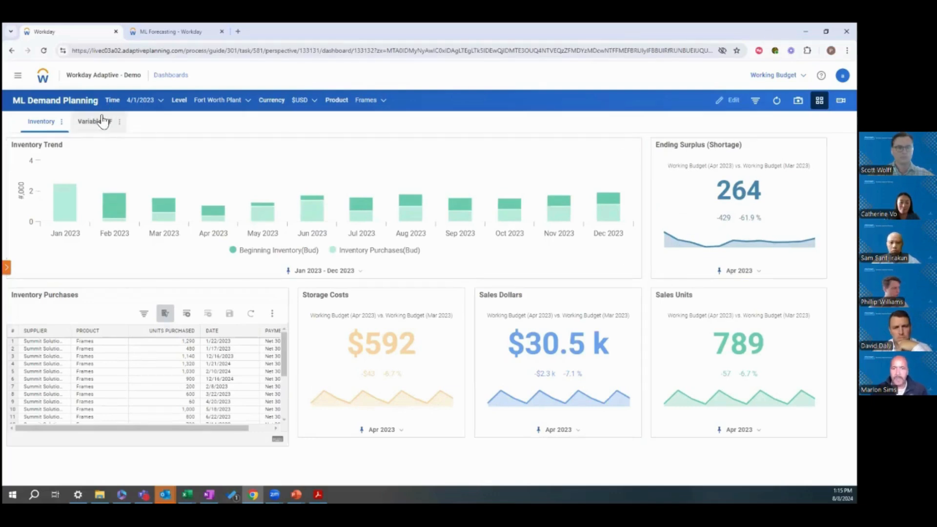
Show the Variable WF page with workforce demand, wages cost and FTE needed.
{"action": "left_click", "coordinate": [94, 121]}
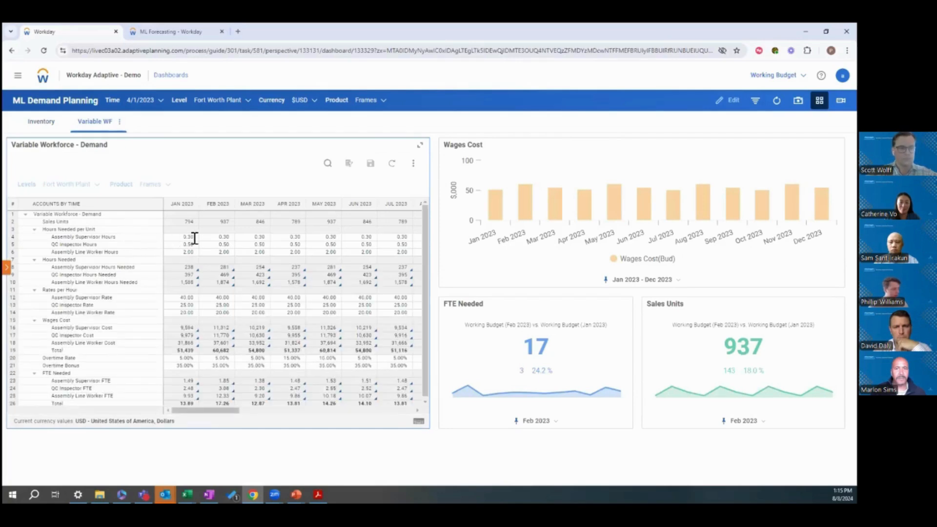
{"action": "mouse_move", "coordinate": [185, 226]}
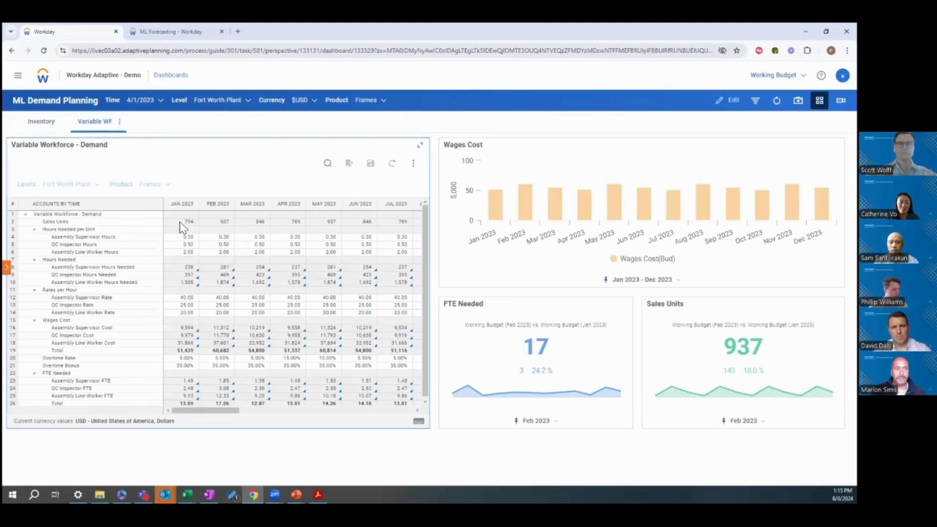
{"action": "mouse_move", "coordinate": [186, 226]}
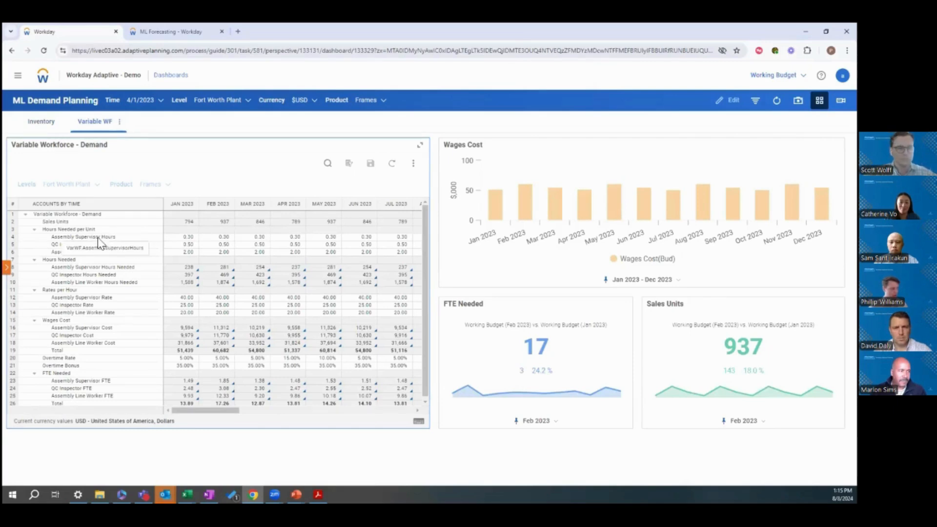
{"action": "mouse_move", "coordinate": [135, 250]}
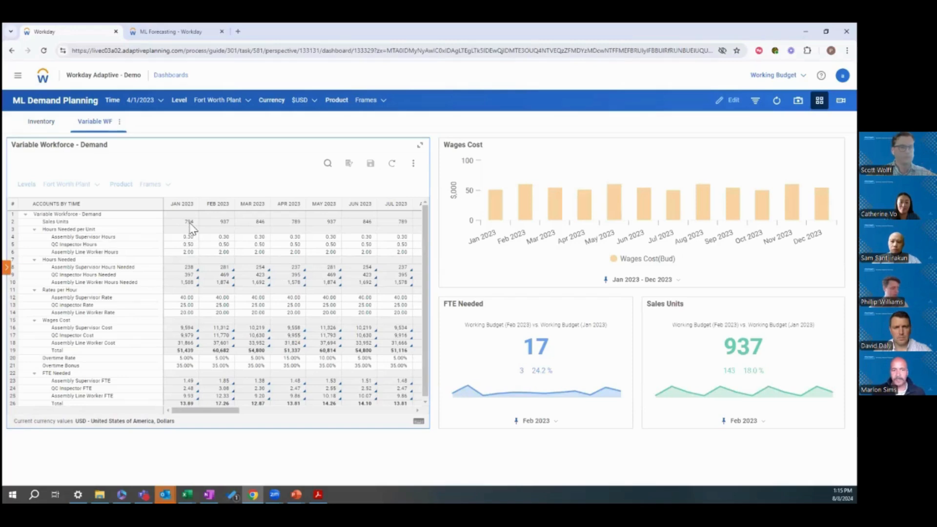
{"action": "mouse_move", "coordinate": [191, 274]}
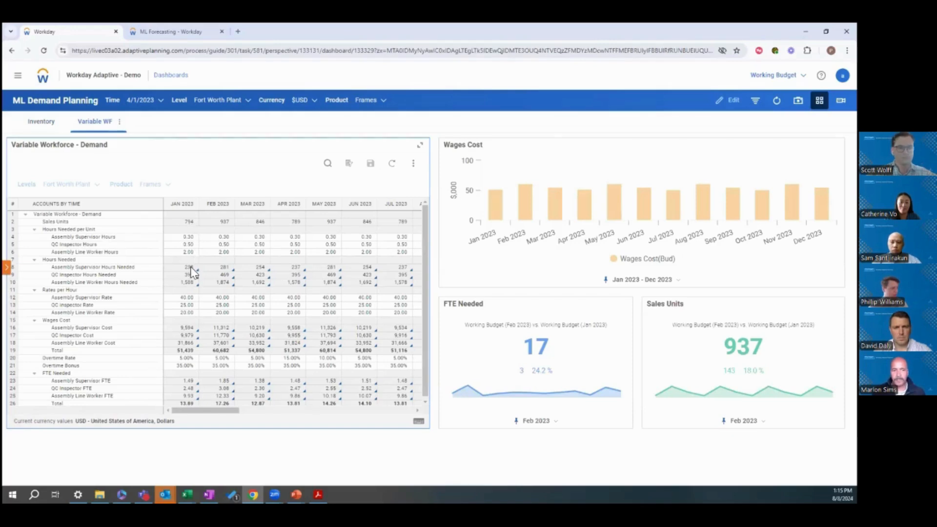
{"action": "mouse_move", "coordinate": [190, 275]}
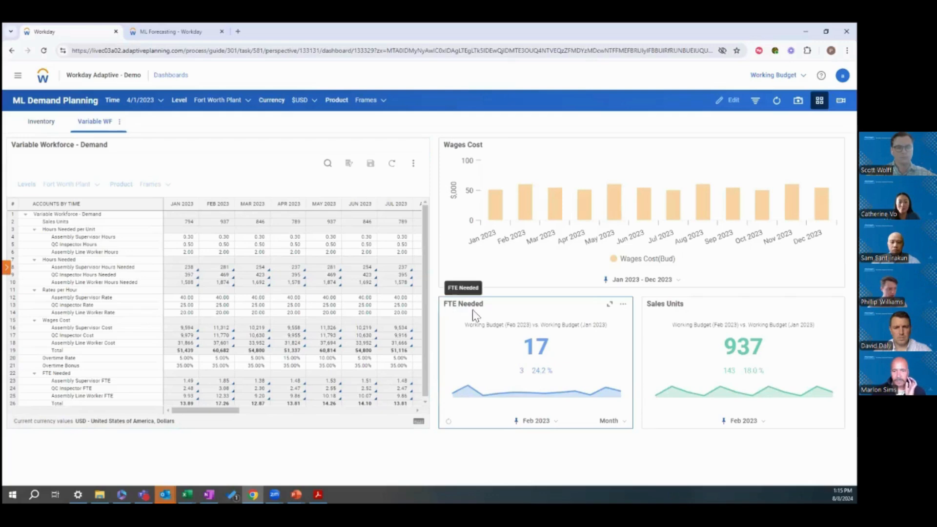
{"action": "mouse_move", "coordinate": [496, 312]}
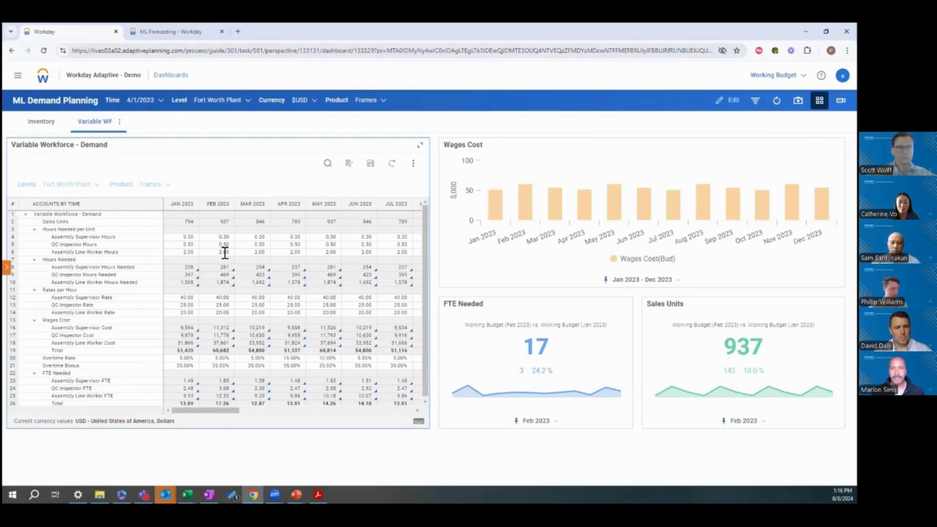
Change February 2023 Assembly Line Worker hours per unit from 2.00 to 1.50.
{"action": "left_click", "coordinate": [224, 252]}
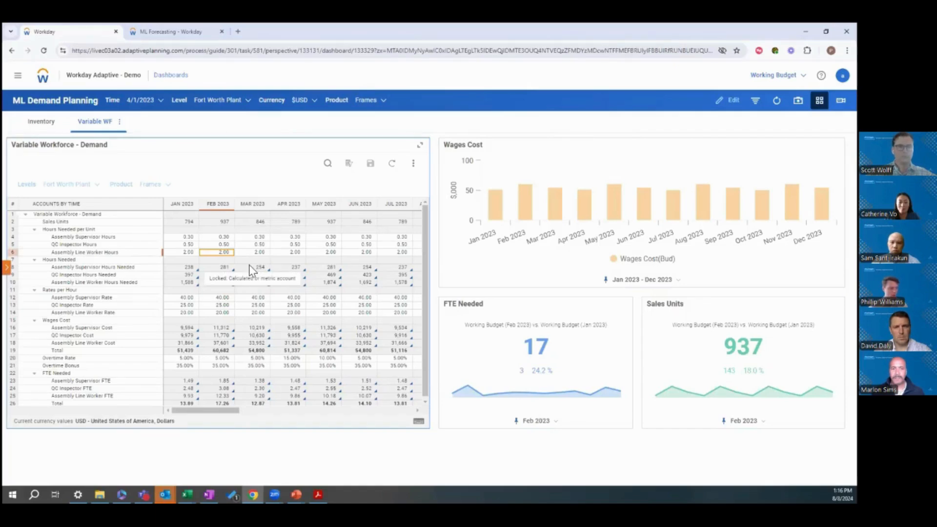
{"action": "mouse_move", "coordinate": [314, 279]}
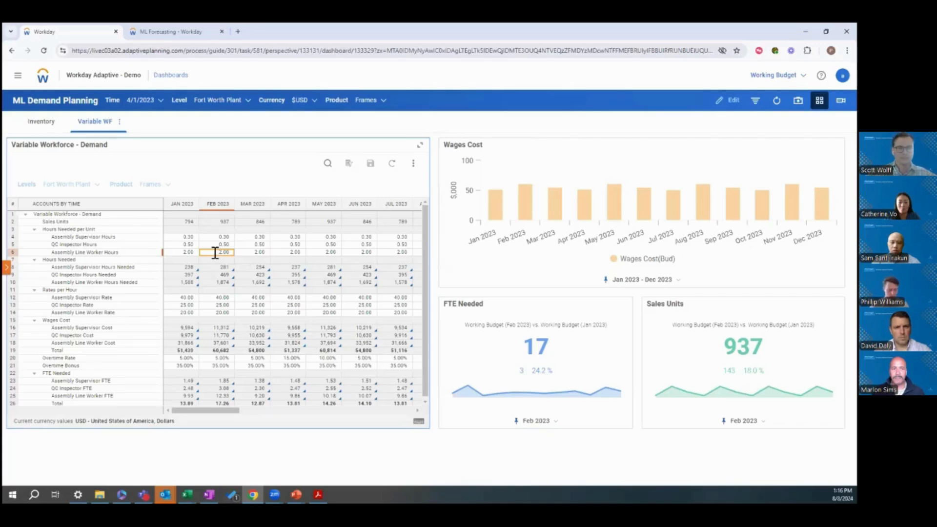
{"action": "mouse_move", "coordinate": [218, 239]}
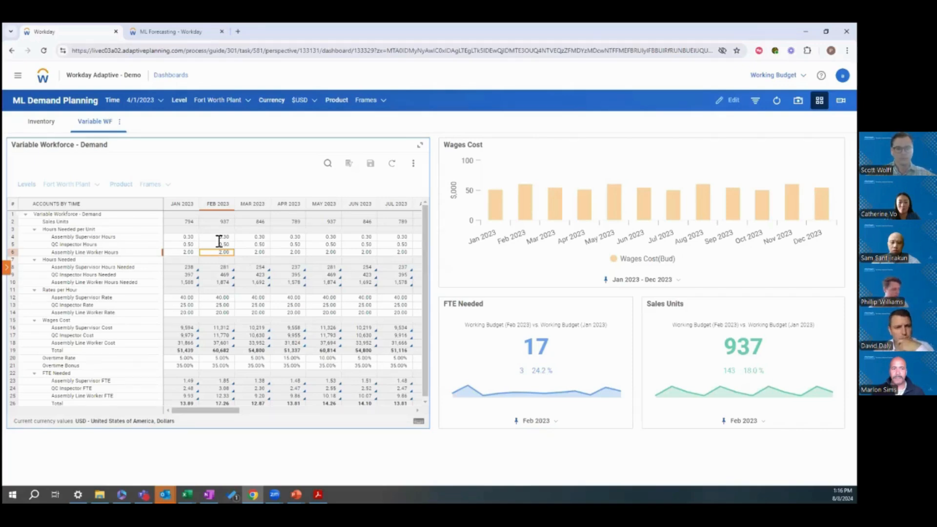
{"action": "left_click", "coordinate": [223, 252]}
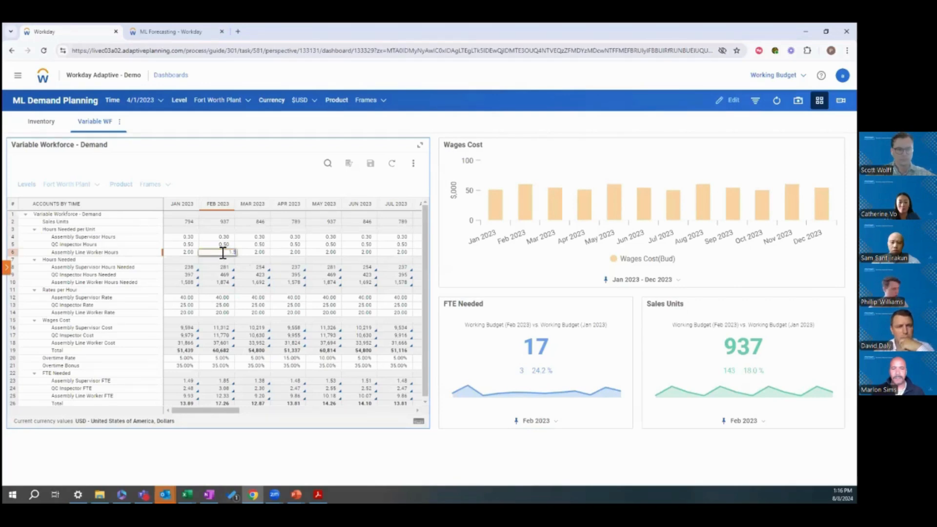
{"action": "left_click", "coordinate": [217, 259]}
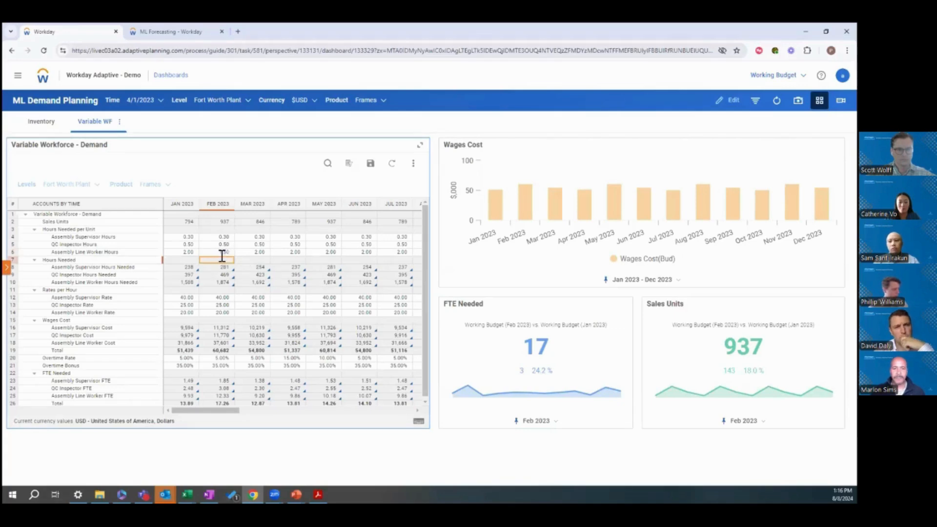
{"action": "right_click", "coordinate": [224, 252]}
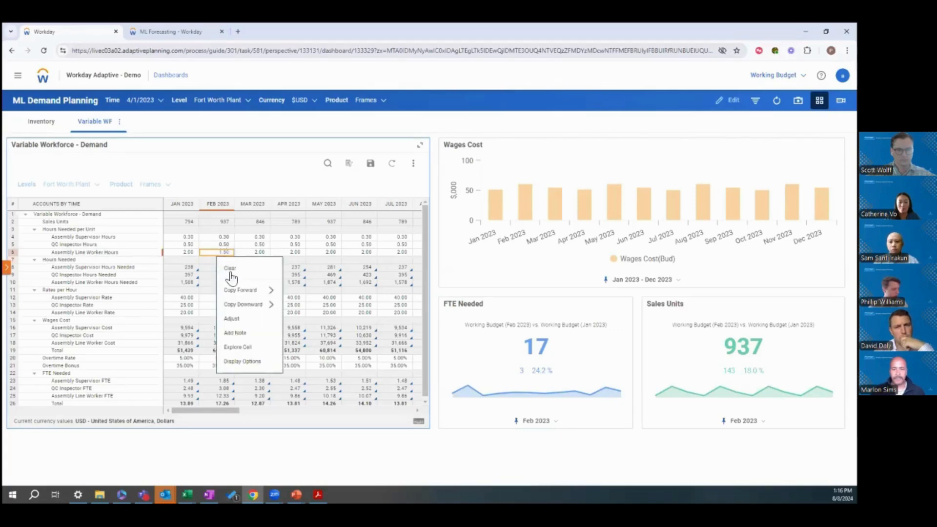
{"action": "mouse_move", "coordinate": [241, 290]}
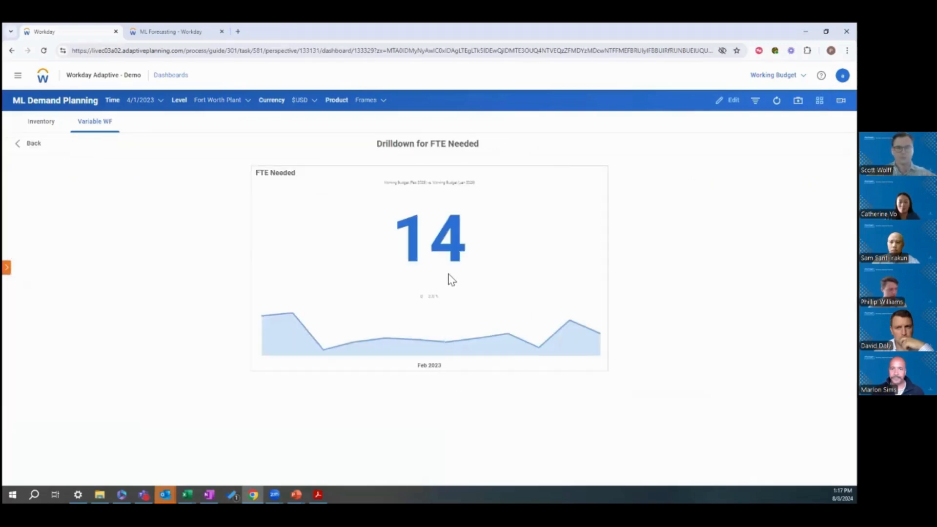
Scroll to the FTE Needed 'Drilled by Account' chart for Feb 2023.
{"action": "scroll", "scroll_direction": "down", "scroll_amount": 3}
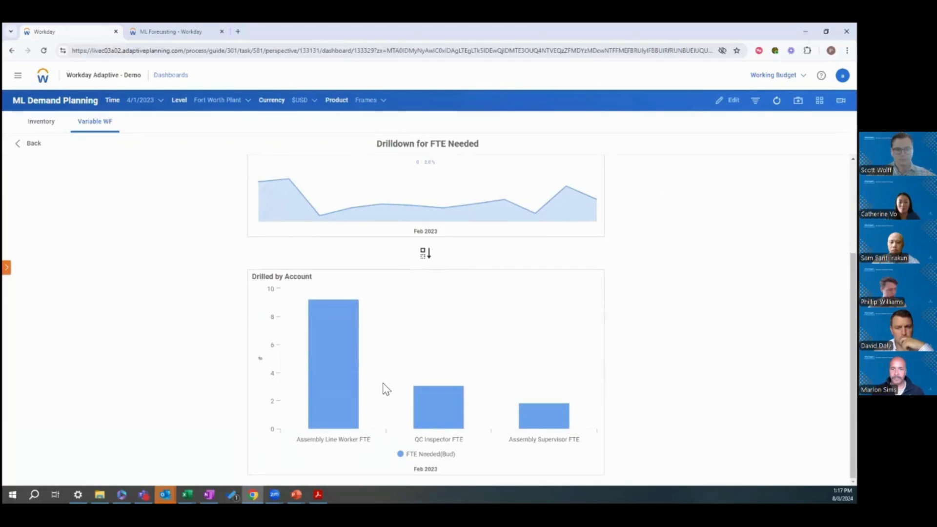
{"action": "mouse_move", "coordinate": [333, 383]}
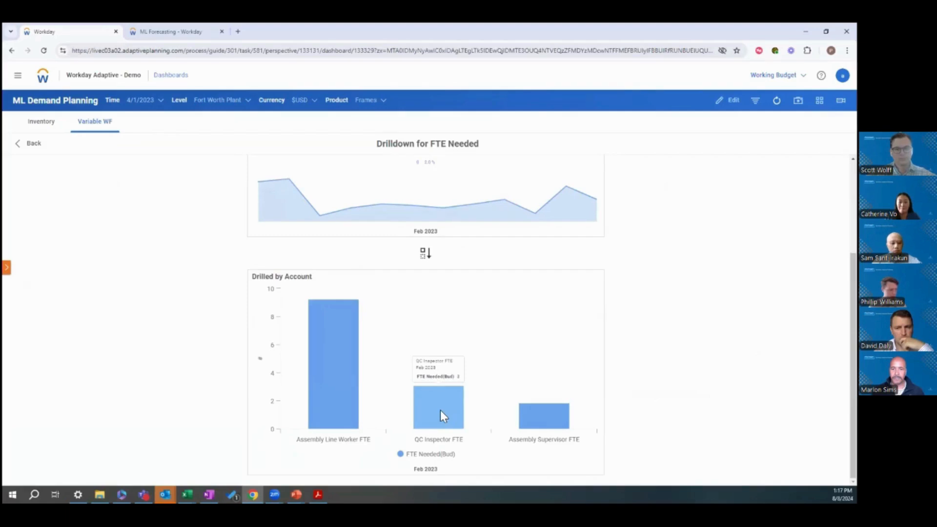
{"action": "mouse_move", "coordinate": [544, 421]}
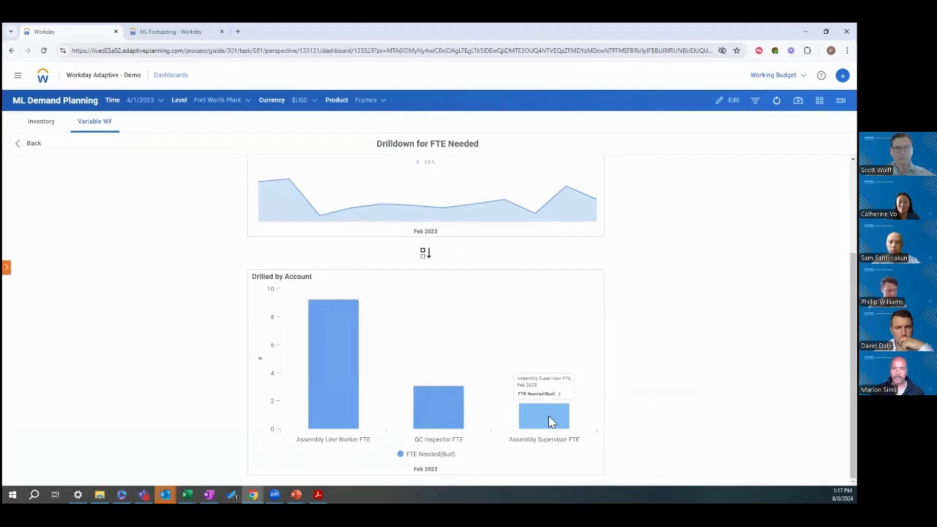
{"action": "mouse_move", "coordinate": [638, 264]}
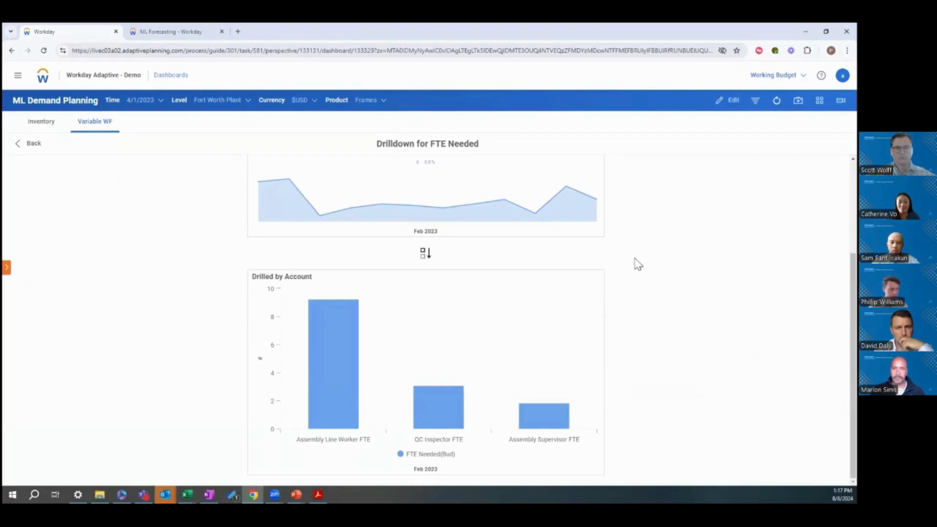
{"action": "mouse_move", "coordinate": [172, 224]}
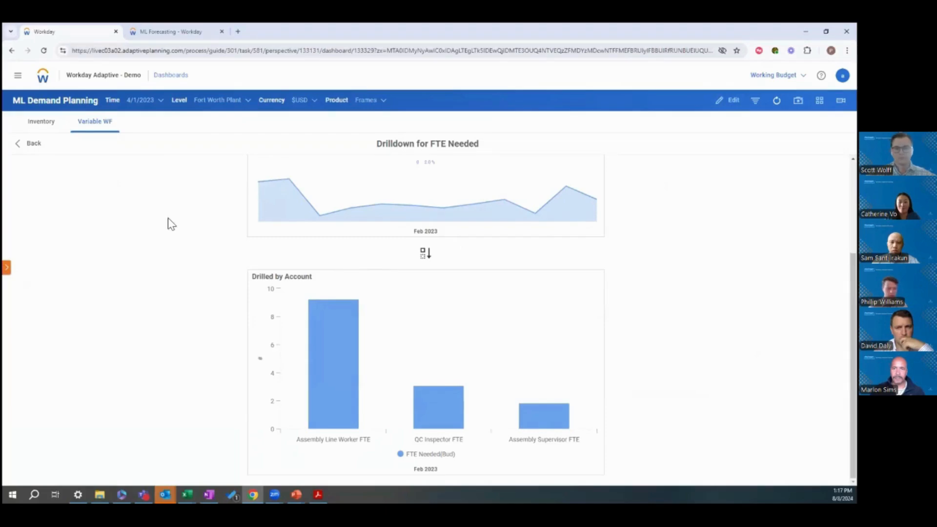
{"action": "mouse_move", "coordinate": [188, 208]}
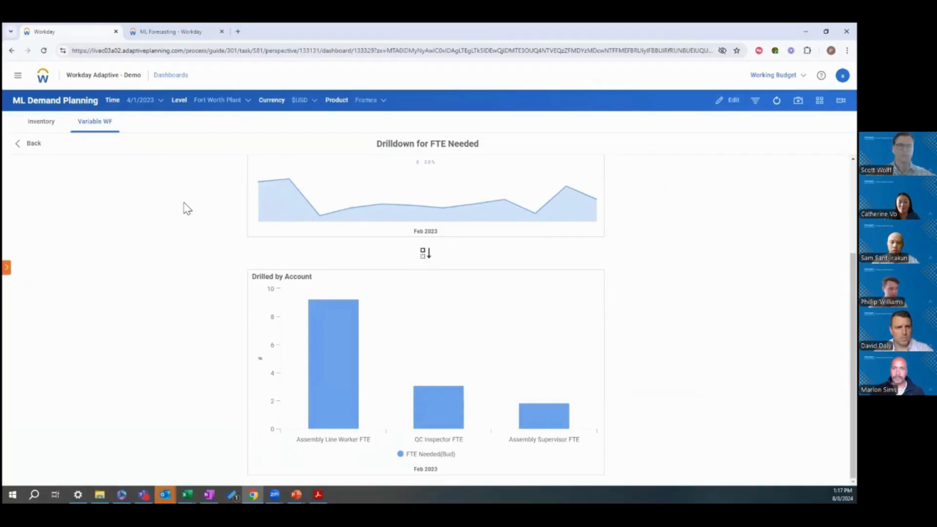
{"action": "mouse_move", "coordinate": [182, 200]}
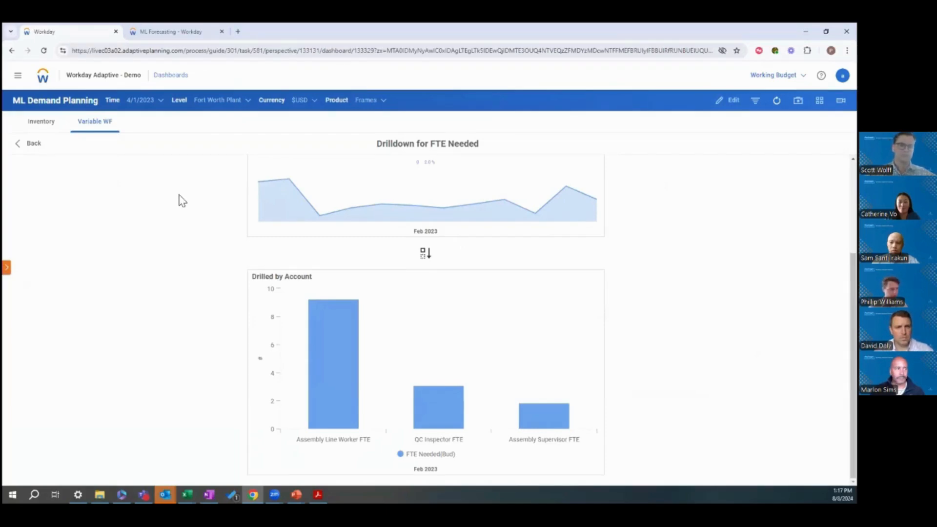
{"action": "mouse_move", "coordinate": [34, 143]}
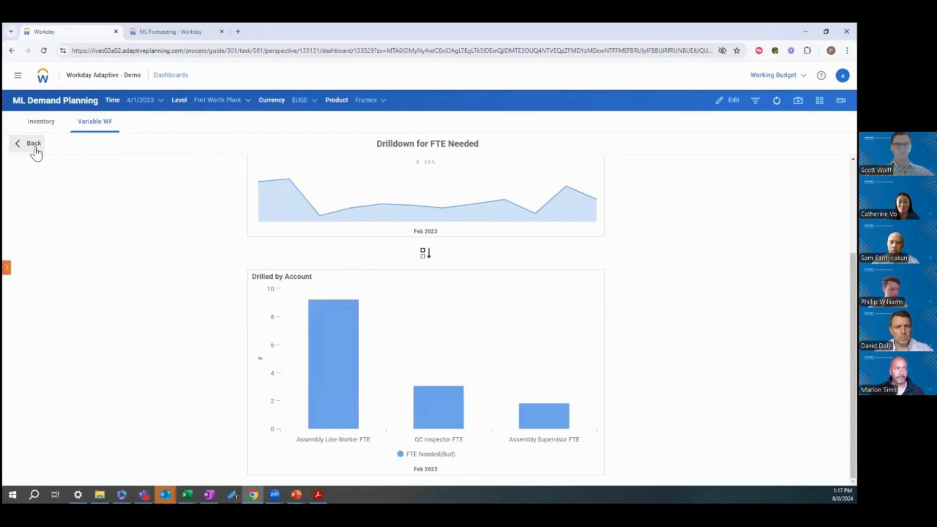